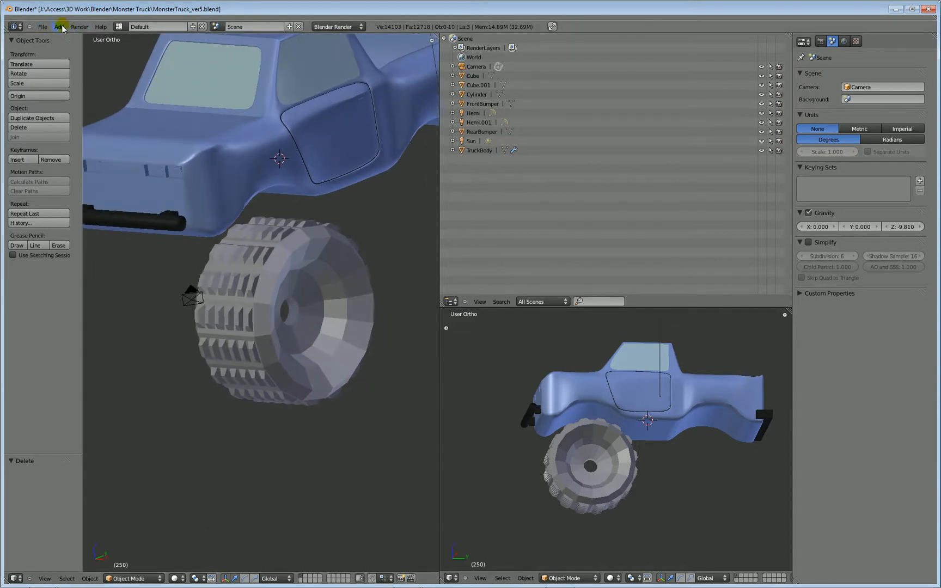
Add a Bezier circle and move it to sit centred on the wheel's hub opening
left_click(59, 26)
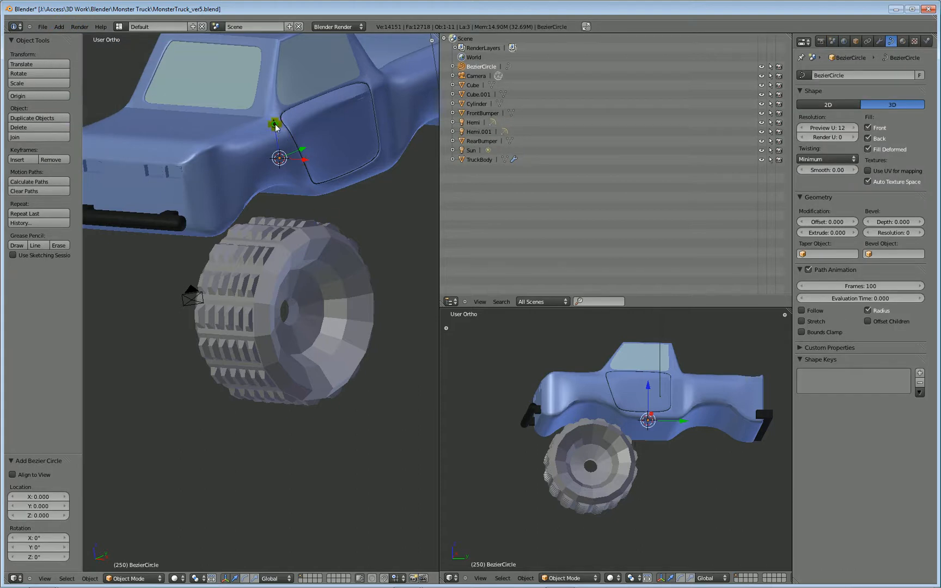
left_click_drag(278, 158, 337, 316)
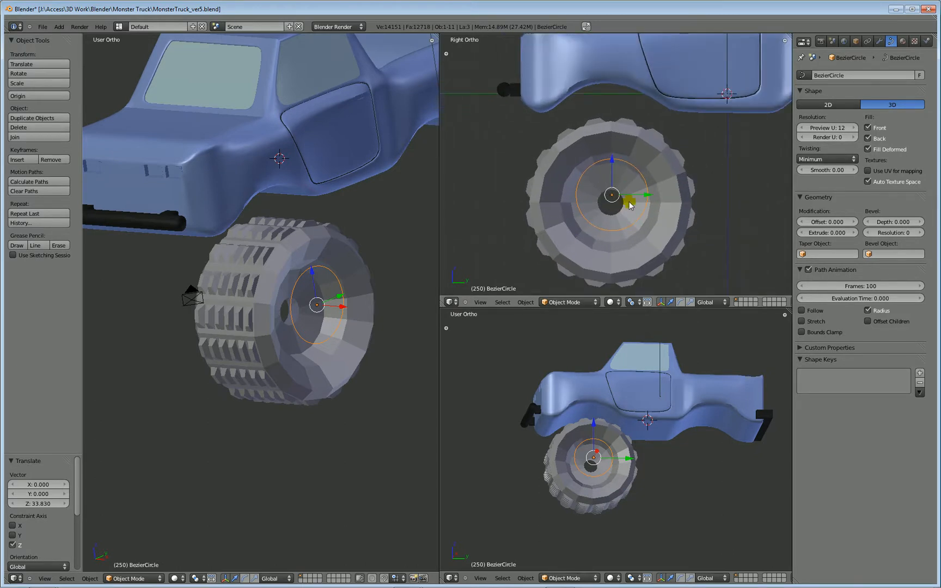
scroll("up", 3)
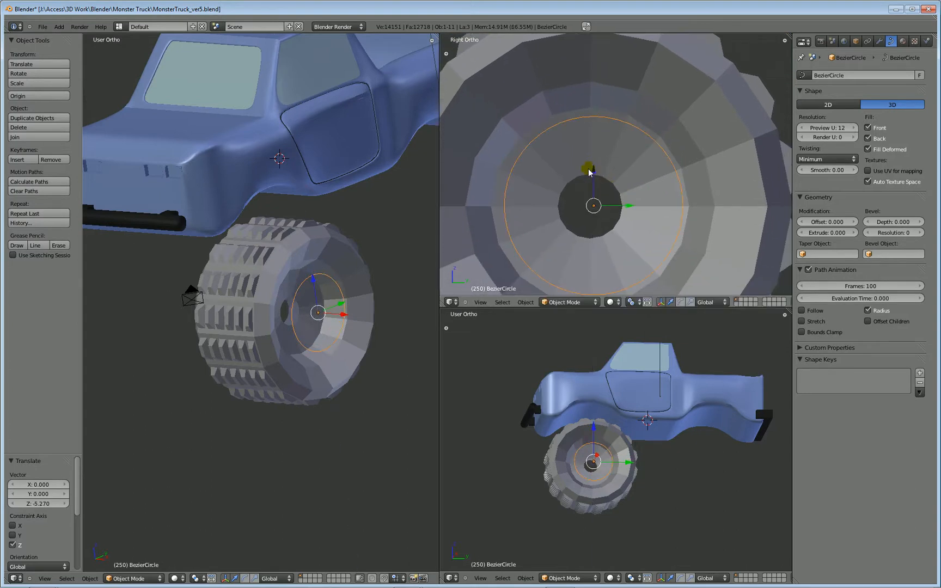
left_click_drag(591, 168, 645, 231)
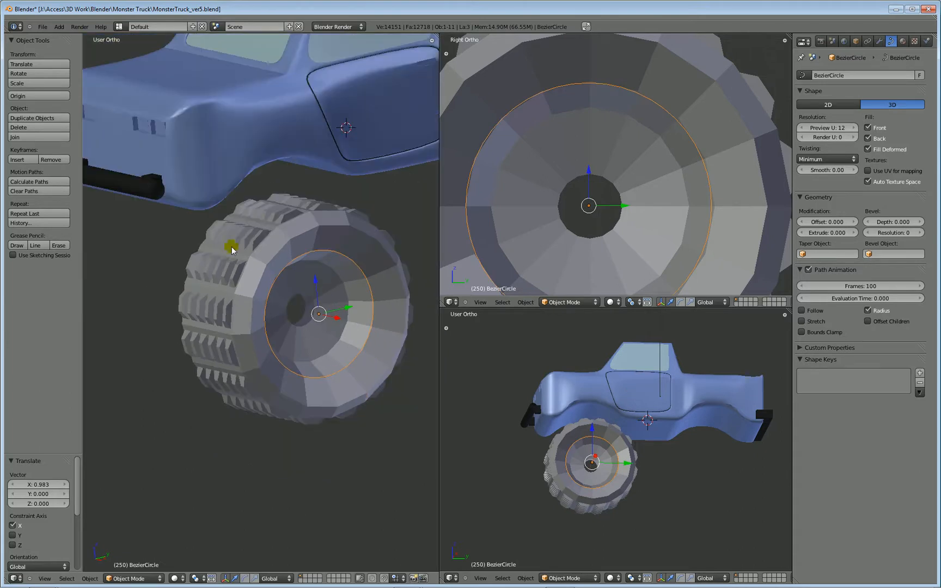
Rename the hub circle to RimCircle, then add a second Bezier circle and place it beside the wheel
left_click(57, 26)
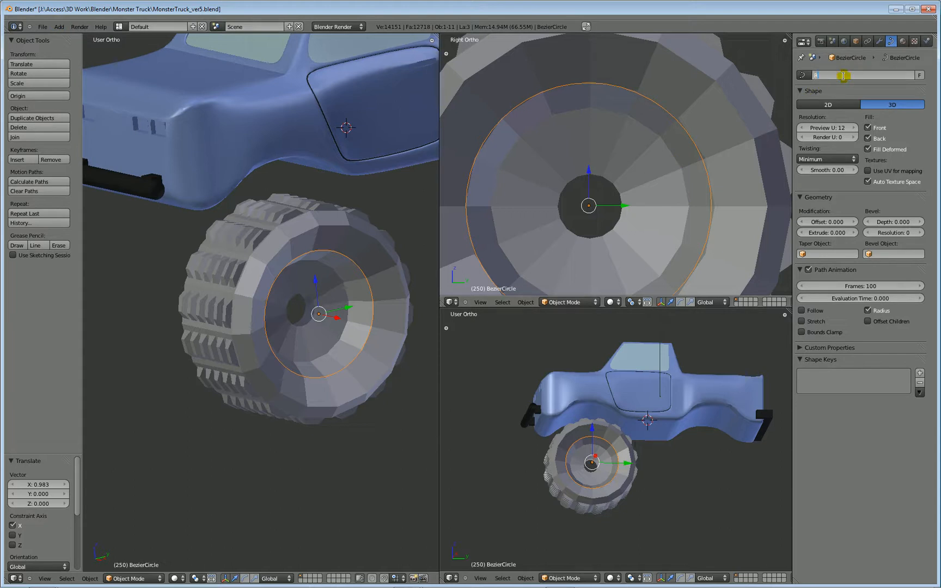
type("RimCircle")
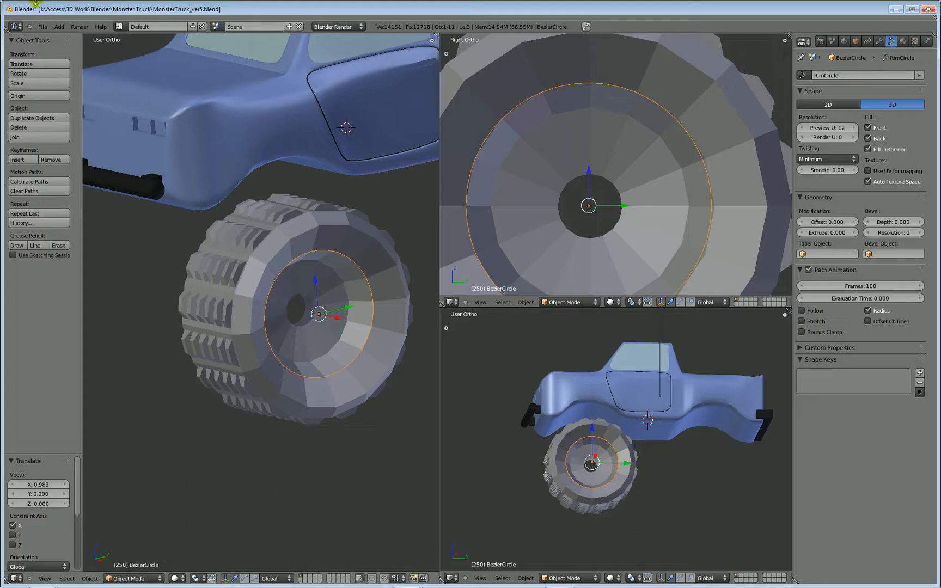
left_click(58, 26)
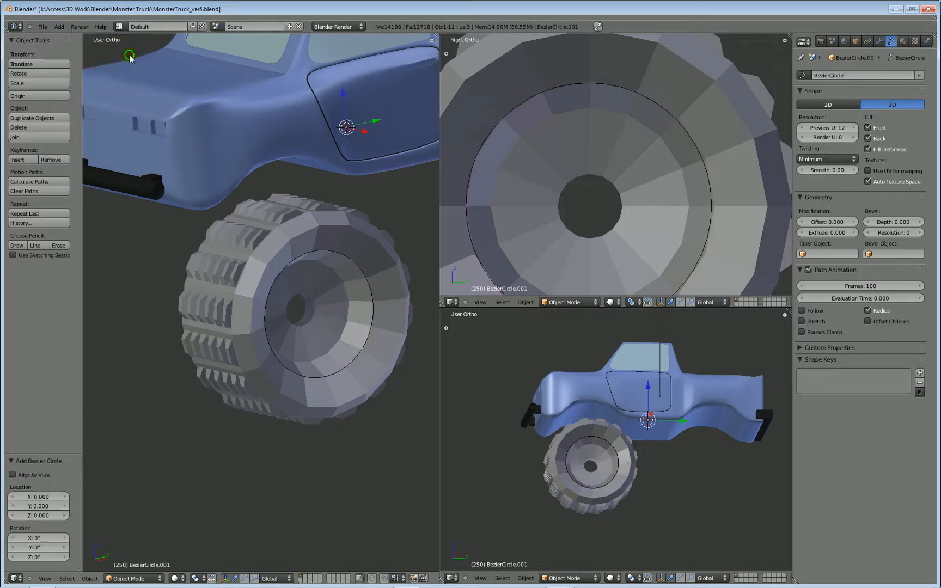
mouse_move(342, 98)
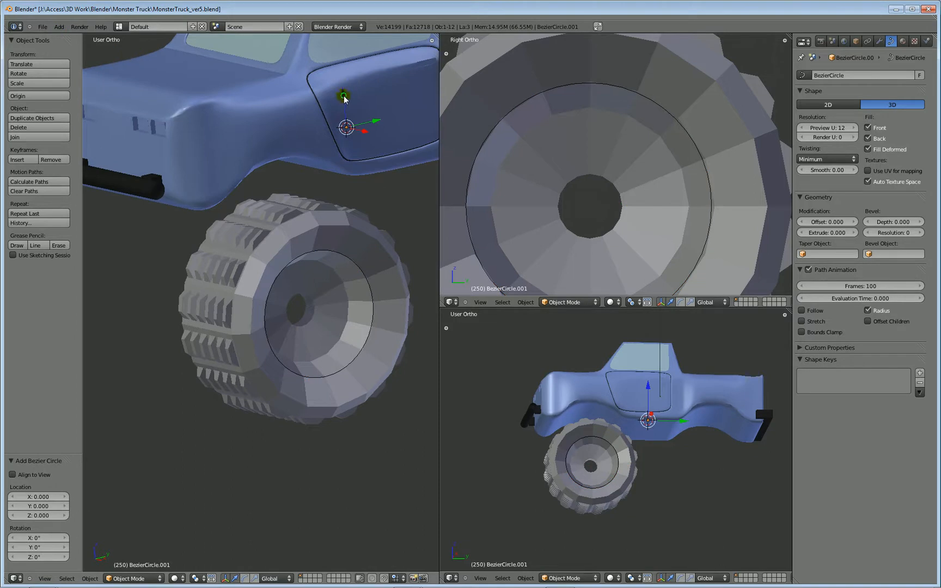
left_click_drag(345, 128, 389, 352)
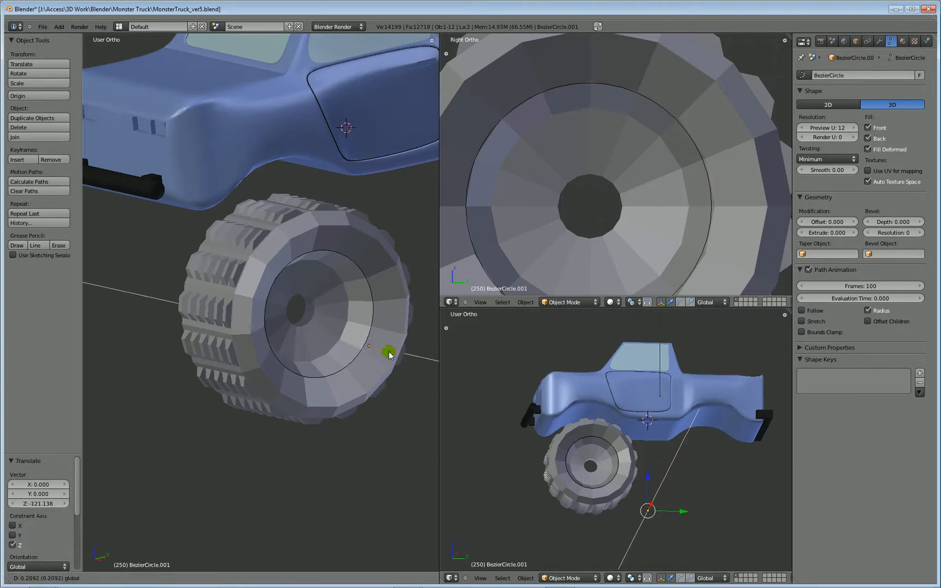
left_click_drag(389, 352, 429, 359)
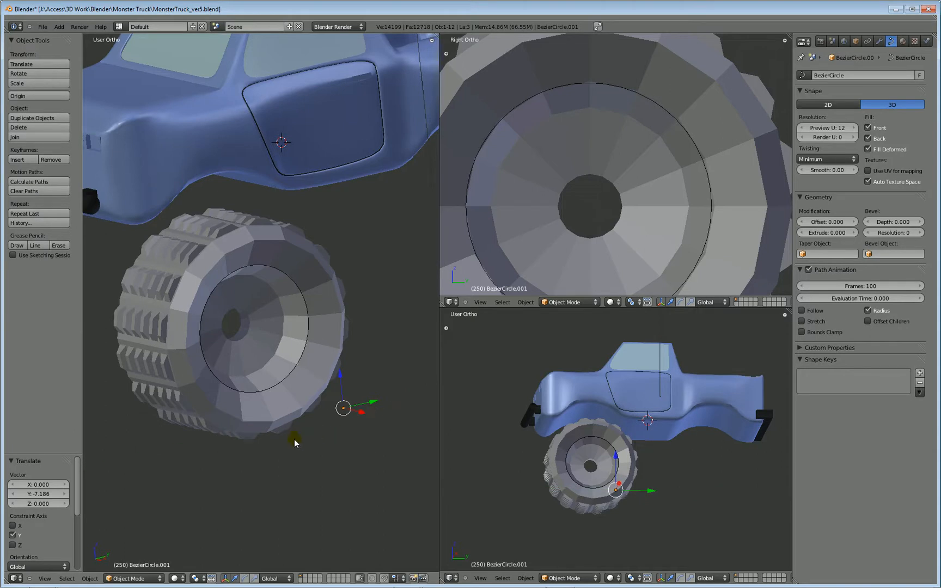
Set BezierCircle.001 as RimCircle's Bevel Object, turning the curve into a thick tube
left_click(315, 349)
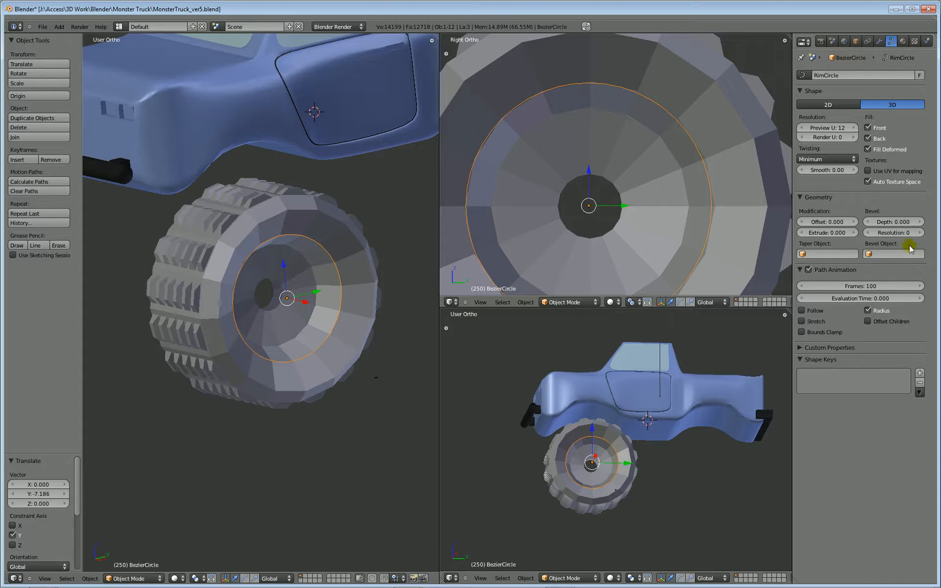
mouse_move(883, 251)
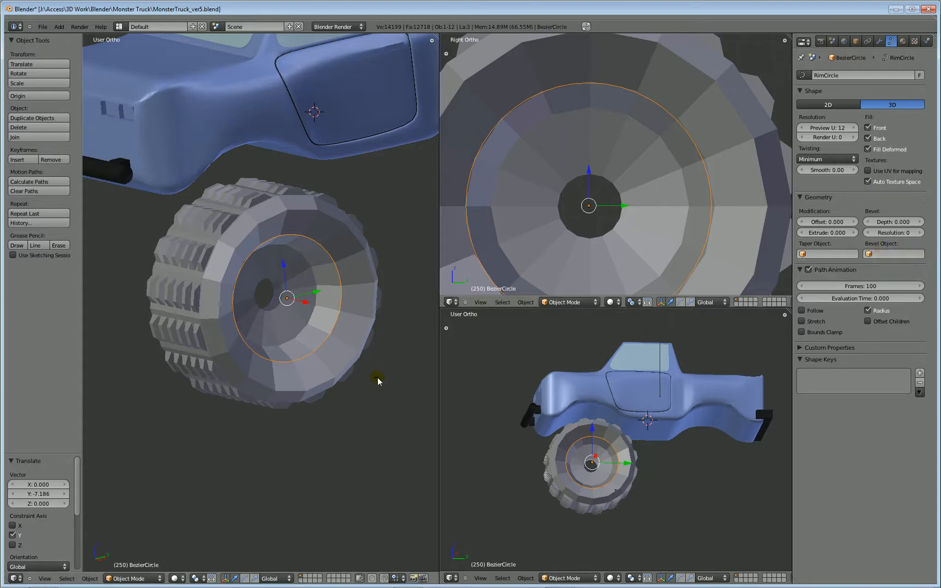
left_click(375, 375)
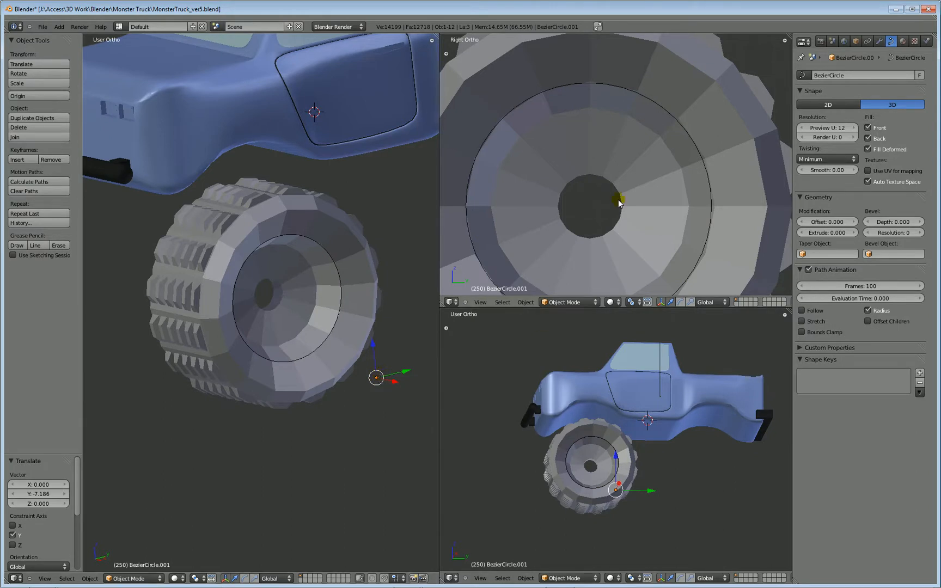
left_click(618, 199)
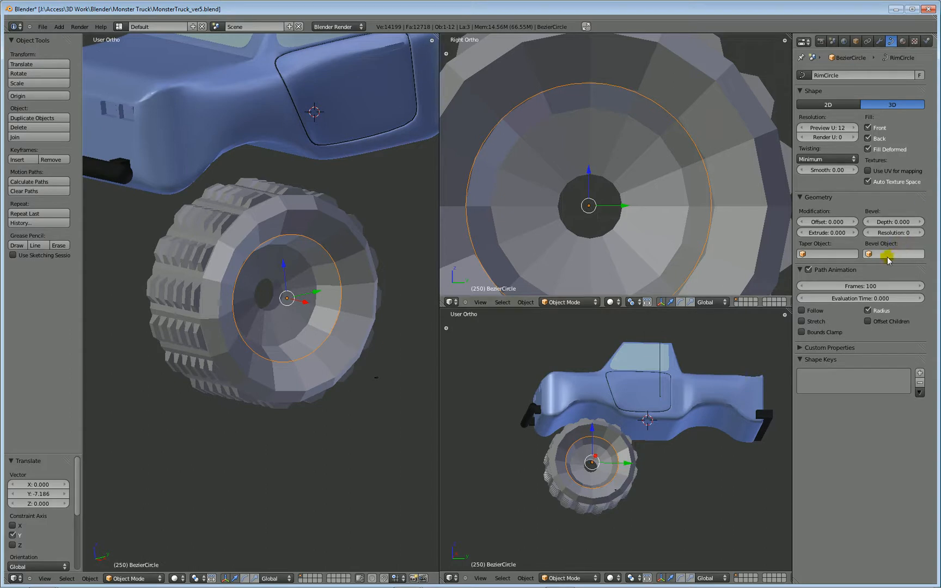
mouse_move(882, 256)
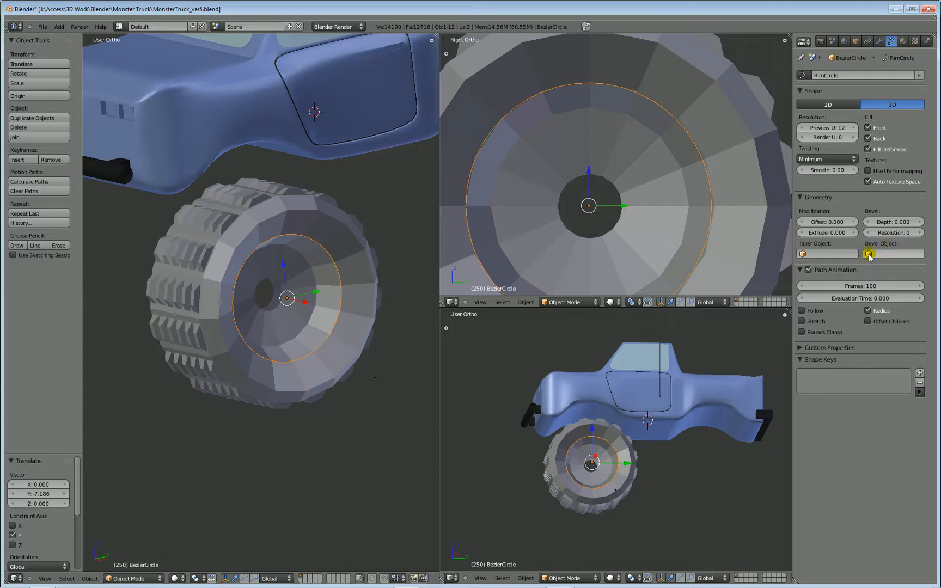
left_click(892, 254)
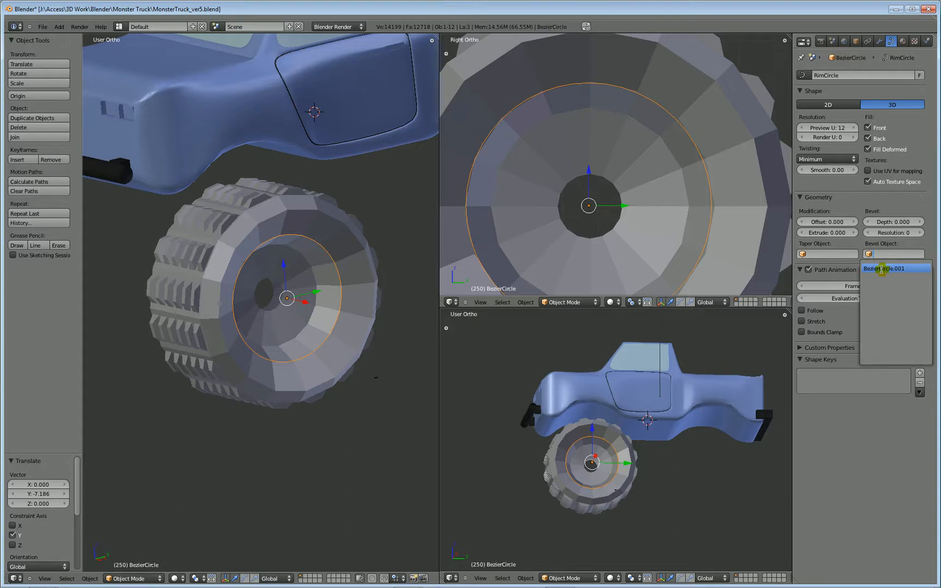
left_click(891, 268)
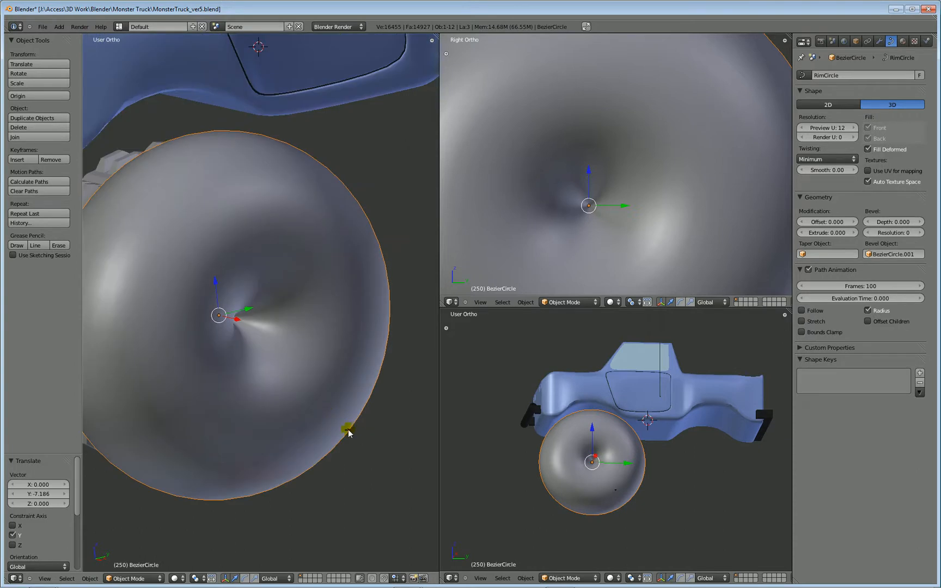
Scale the profile circle down to about 0.187 so RimCircle becomes a slim rim ring
left_click(346, 431)
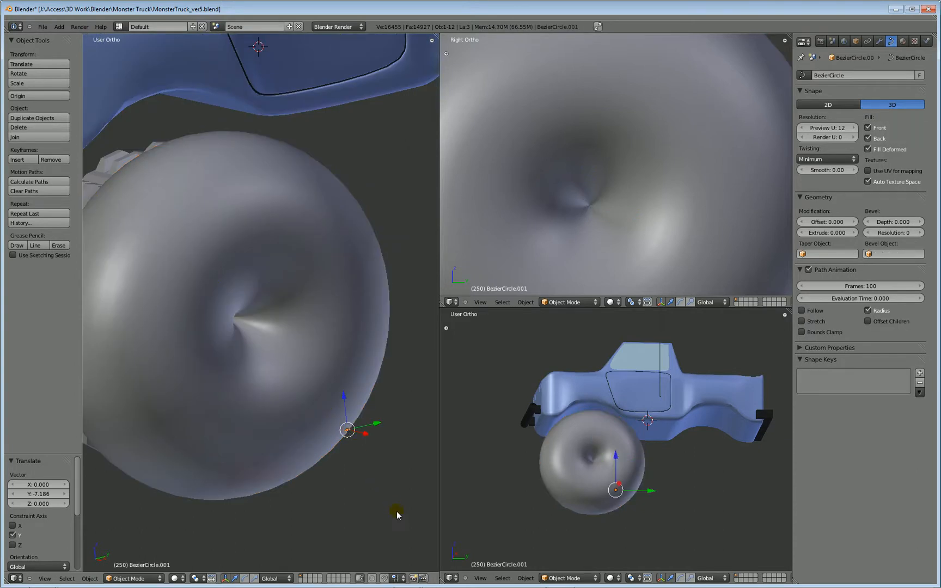
left_click_drag(346, 430, 385, 495)
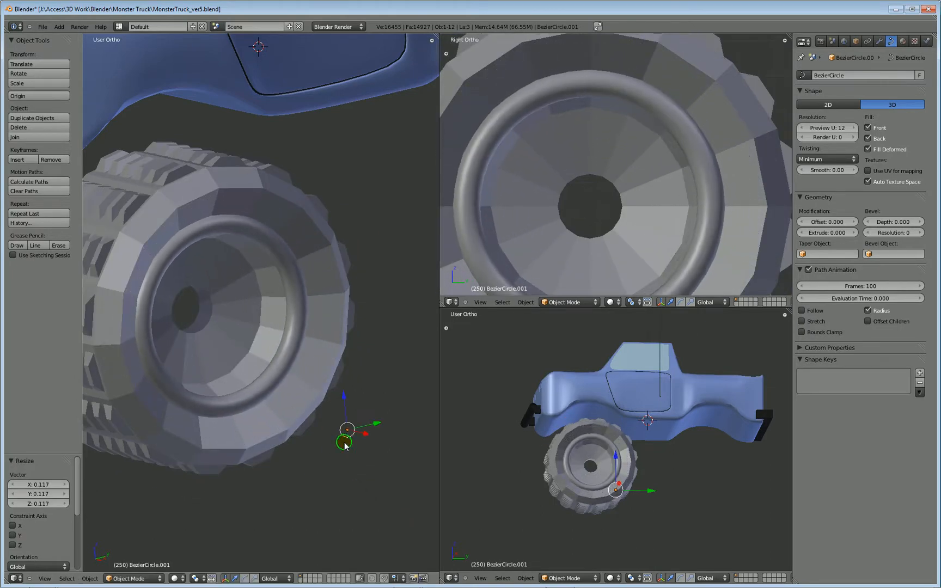
left_click_drag(346, 431, 378, 480)
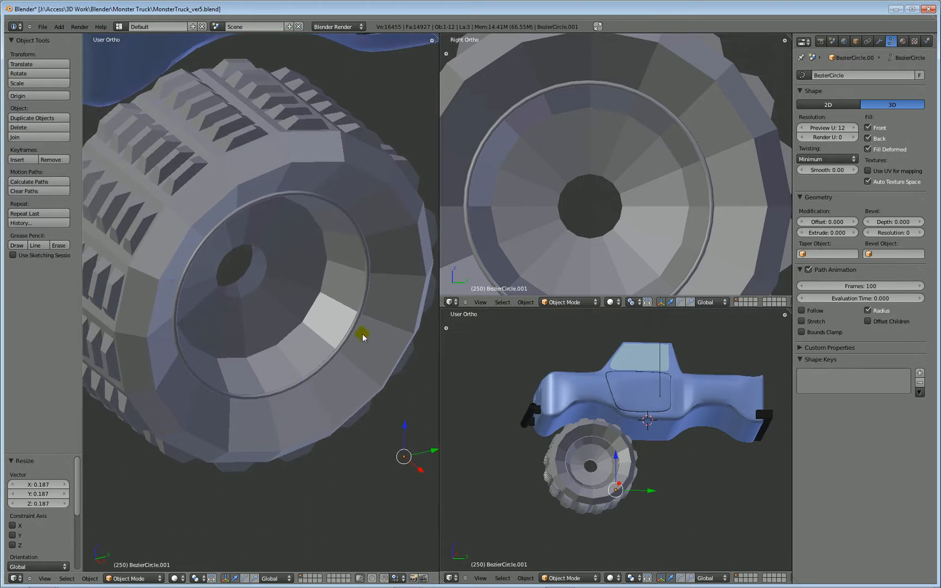
mouse_move(403, 458)
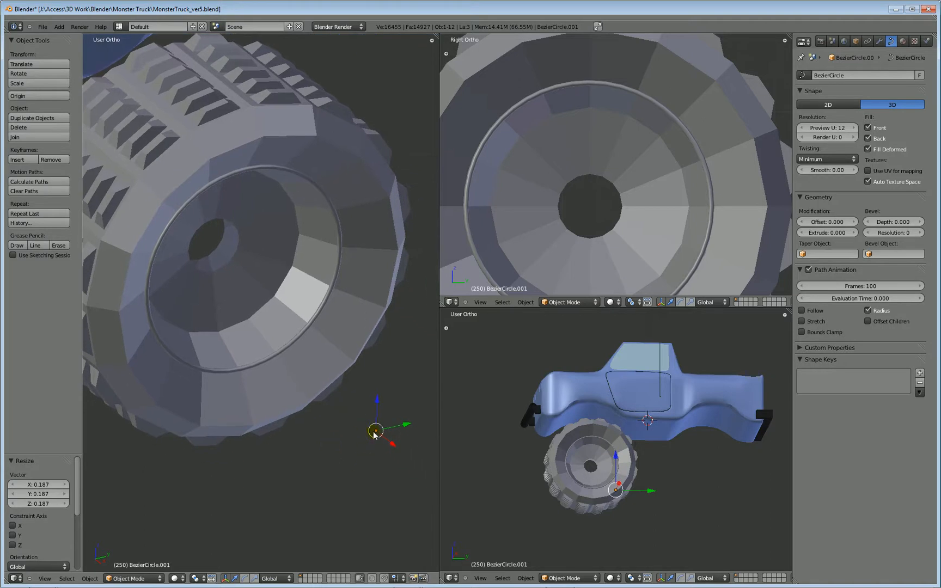
mouse_move(303, 441)
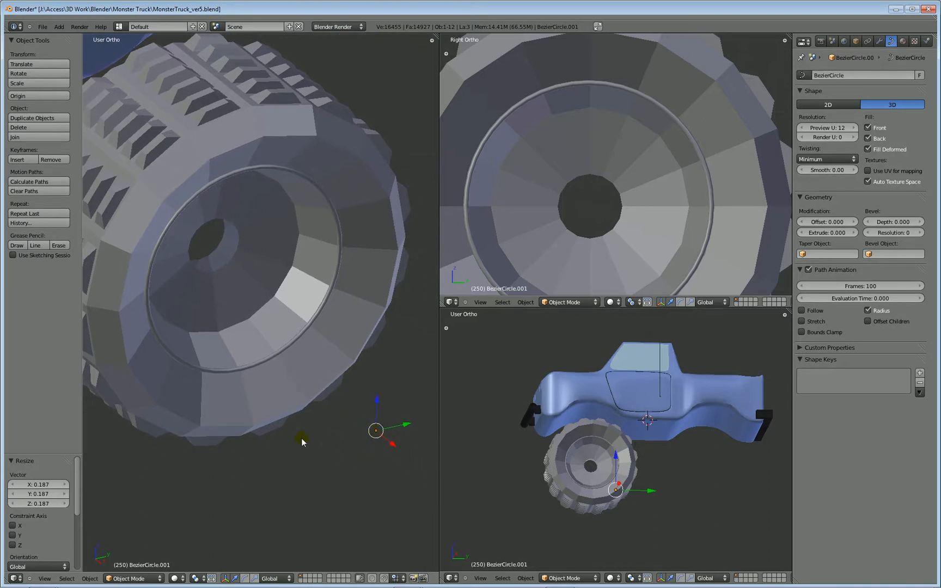
mouse_move(291, 368)
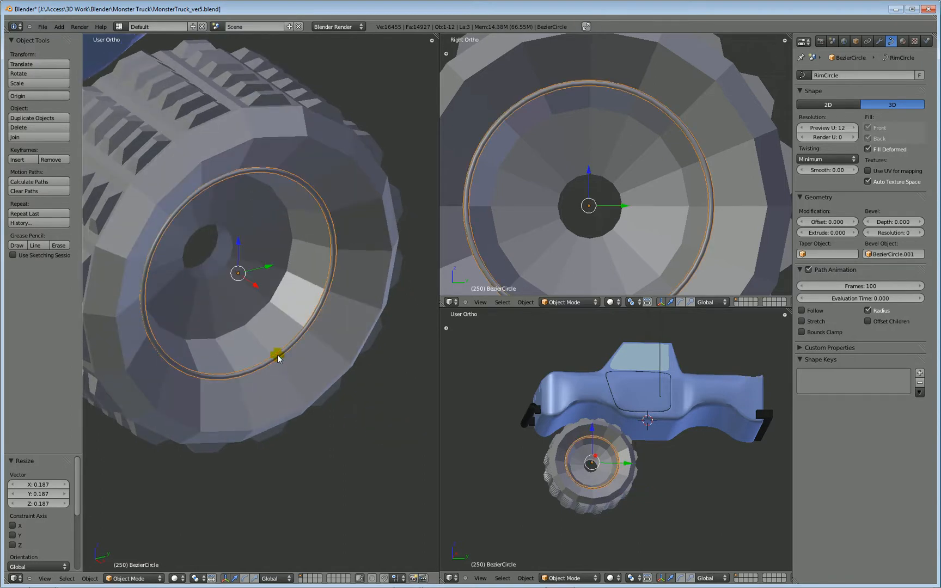
Convert the RimCircle curve into a mesh via Object > Convert > Mesh from Curve
key("Tab")
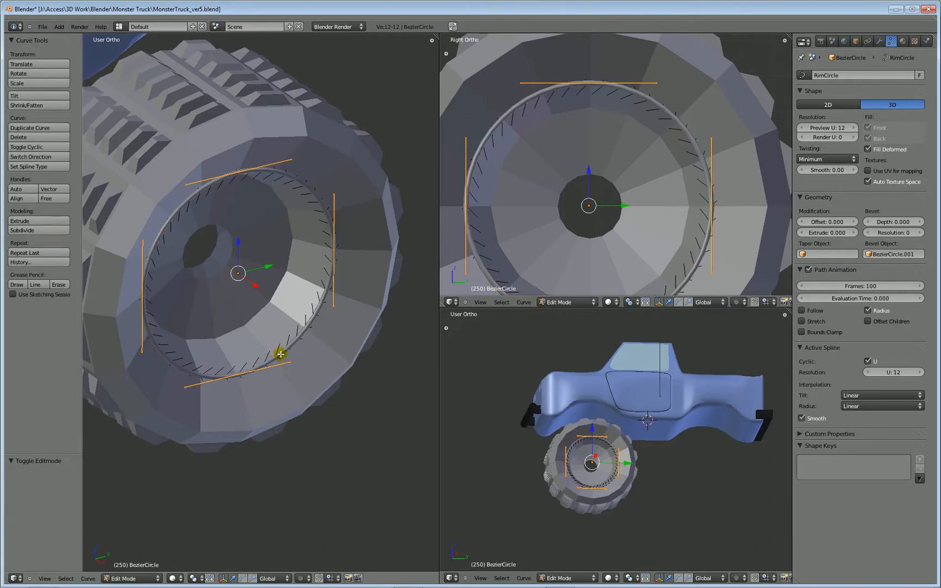
mouse_move(190, 349)
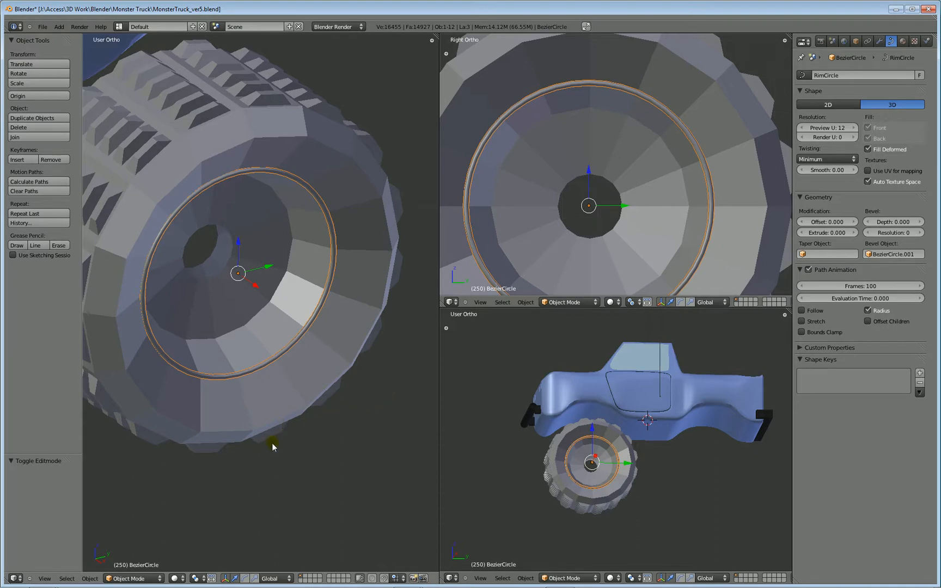
mouse_move(89, 543)
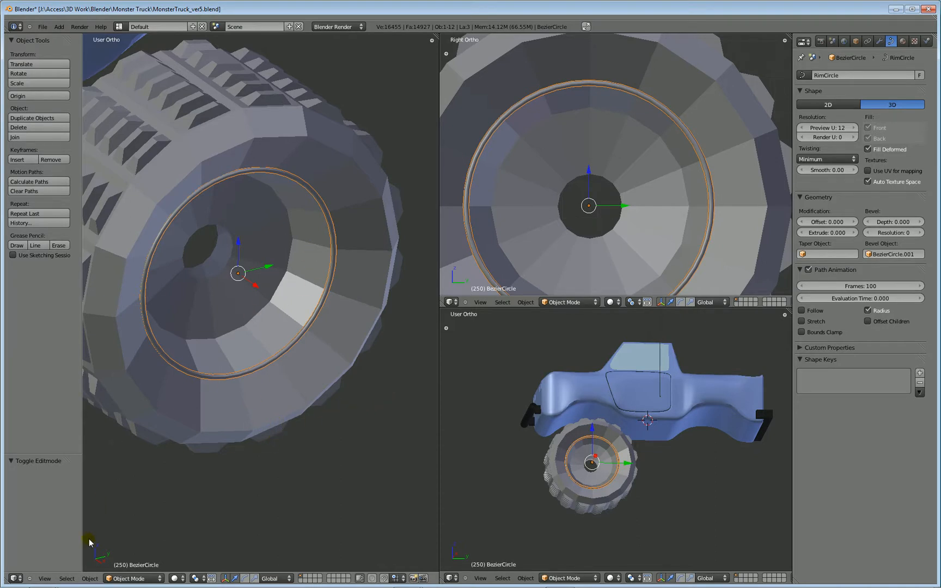
left_click(89, 579)
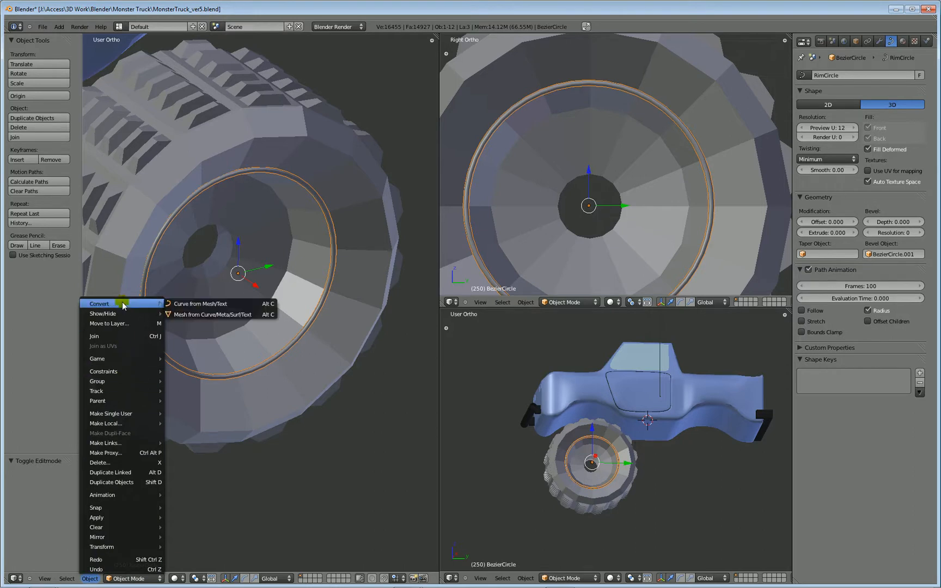
mouse_move(198, 304)
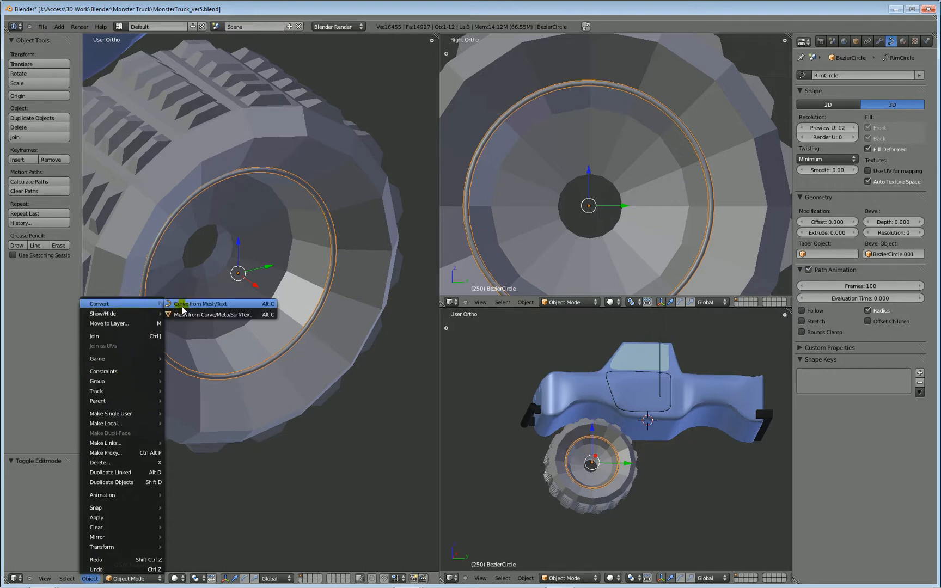
mouse_move(207, 315)
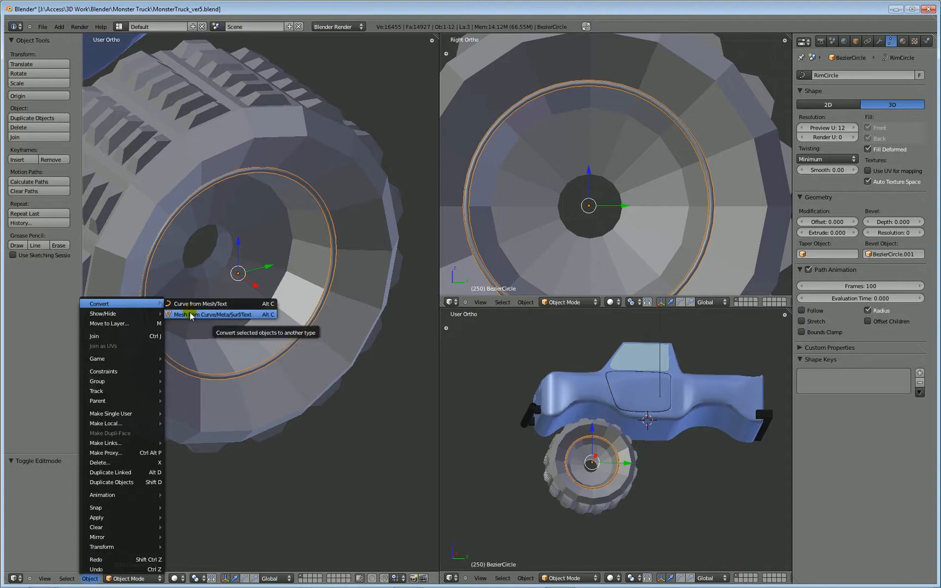
left_click(208, 313)
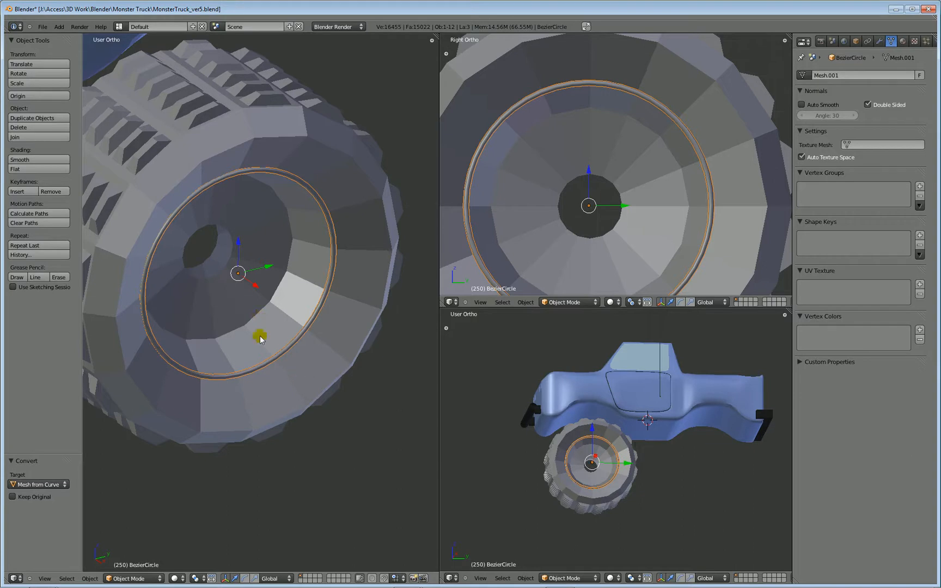
Enter Edit Mode on the converted rim ring and select all of its vertices
key("Tab")
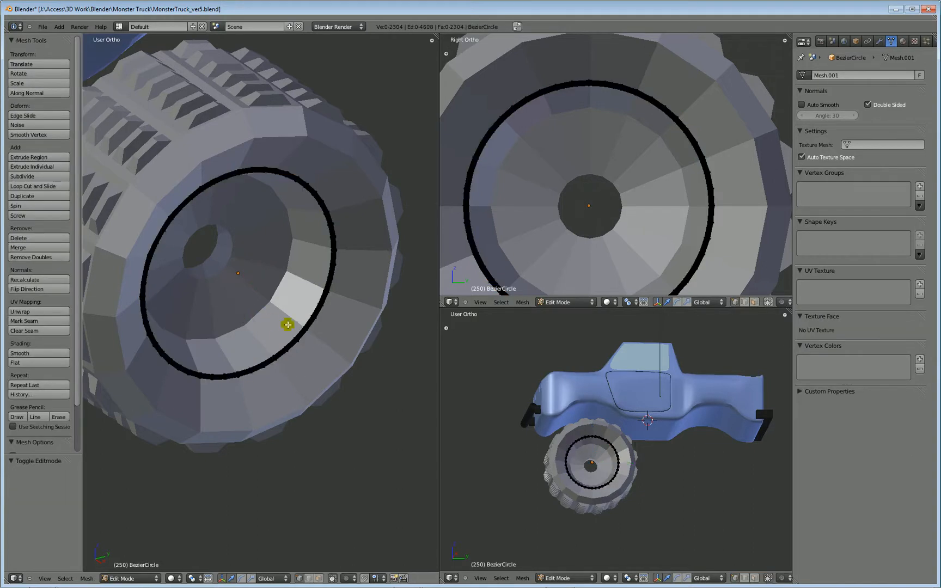
key("a")
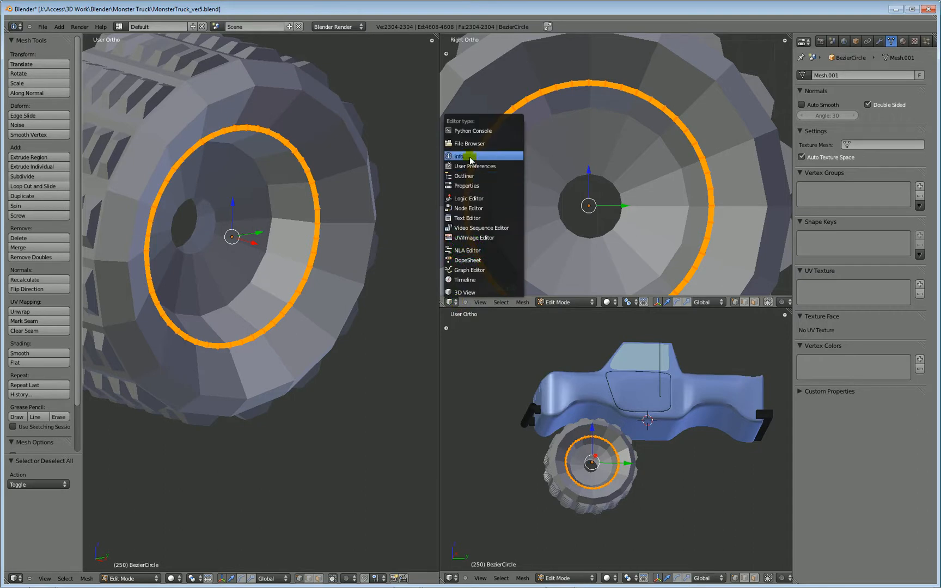
mouse_move(462, 176)
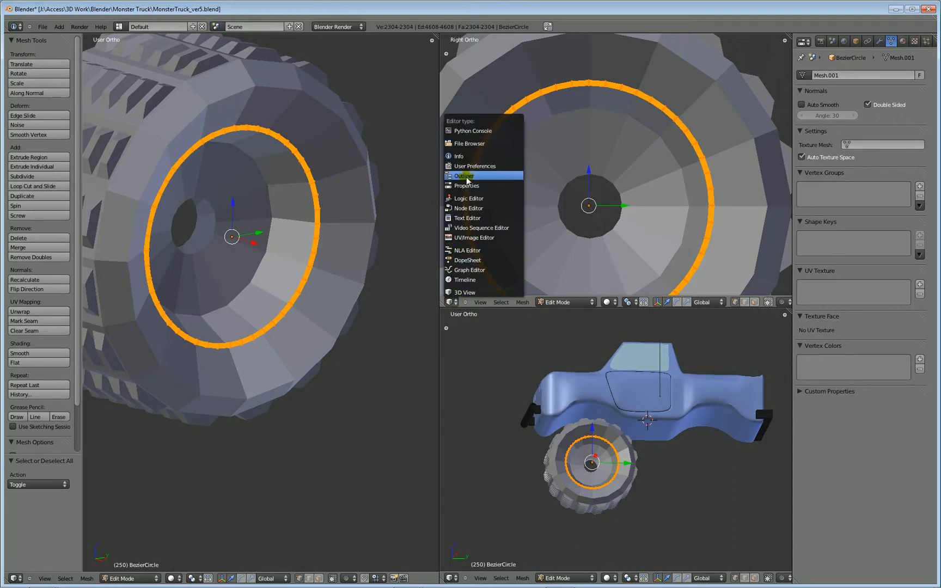
Delete BezierCircle.001 from the Outliner and switch that area back to a 3D View
left_click(462, 176)
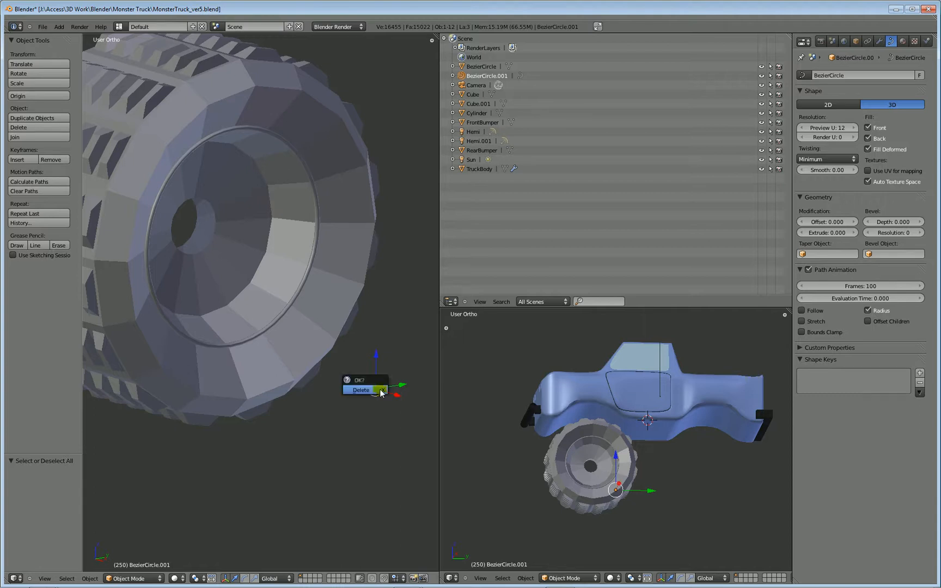
left_click(361, 390)
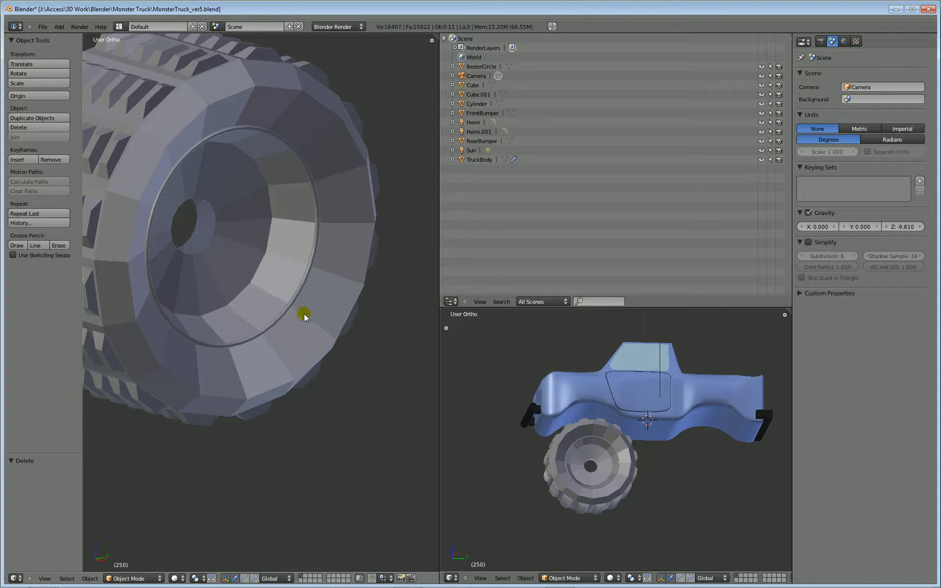
mouse_move(299, 299)
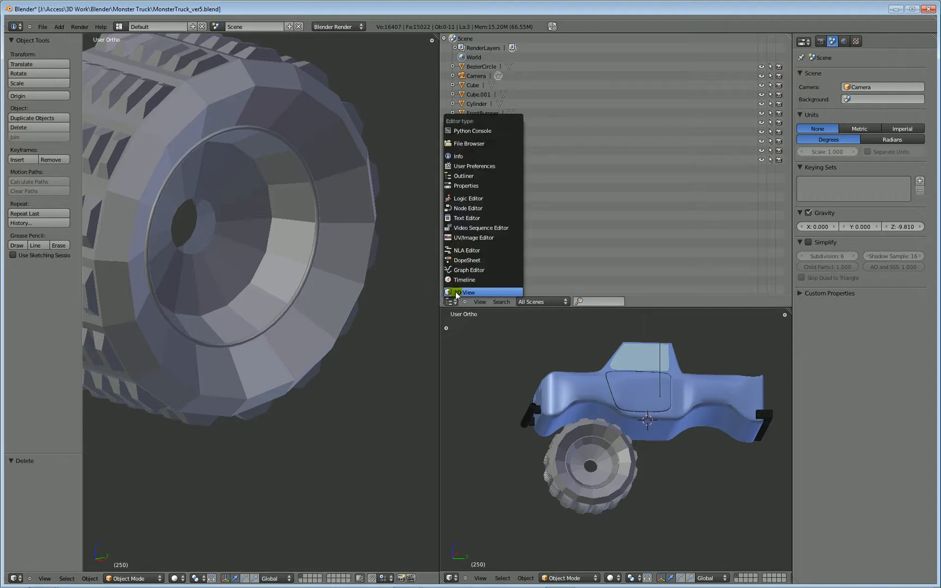
left_click(466, 292)
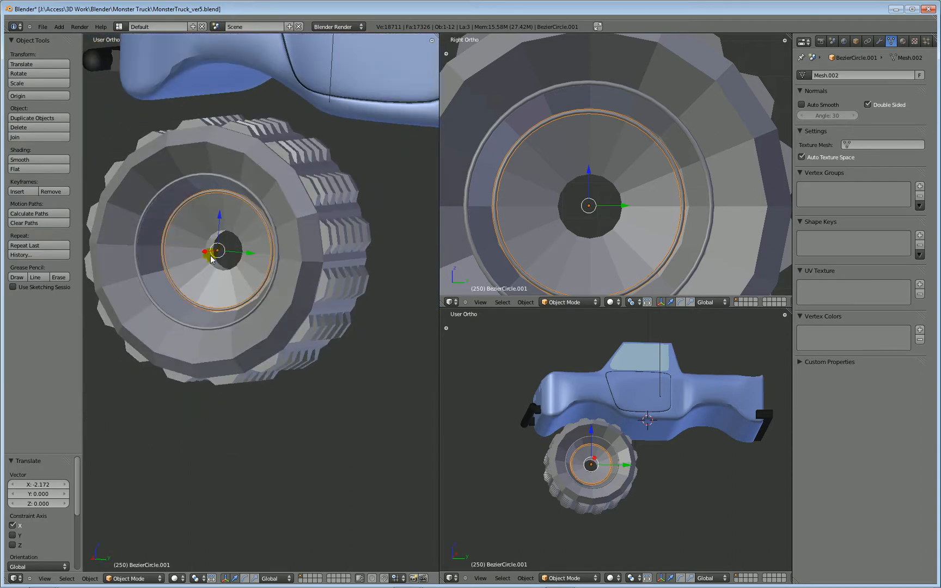
Render a quick preview of the wheel with the rim ring moved along X
key("F12")
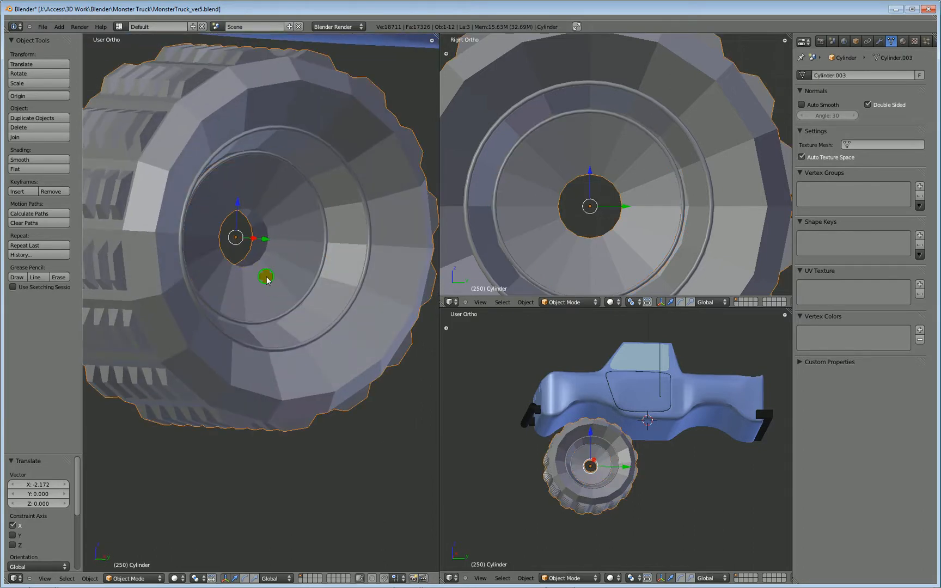
Edit the wheel Cylinder's mesh and select the edge loop around its central hub opening
key("Tab")
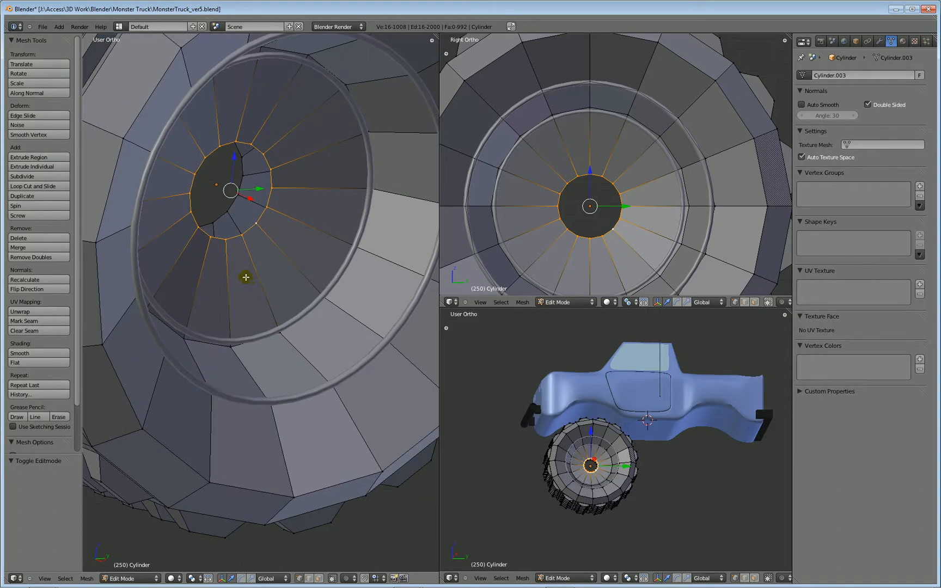
mouse_move(246, 255)
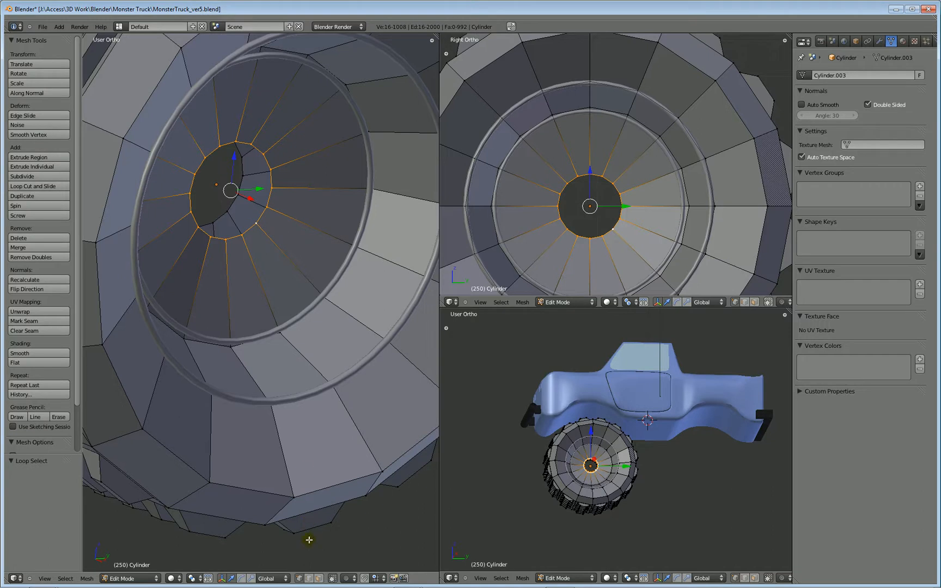
left_click(248, 231)
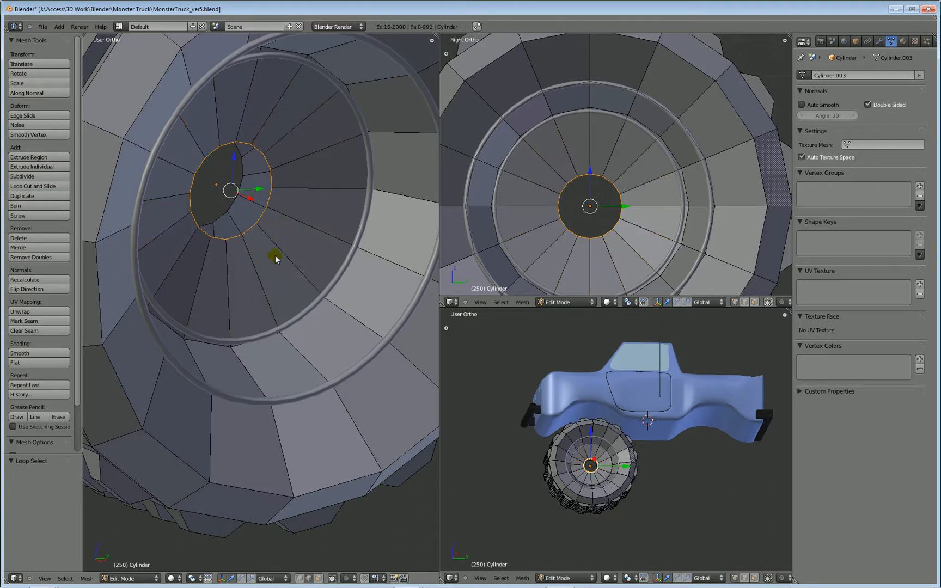
mouse_move(292, 202)
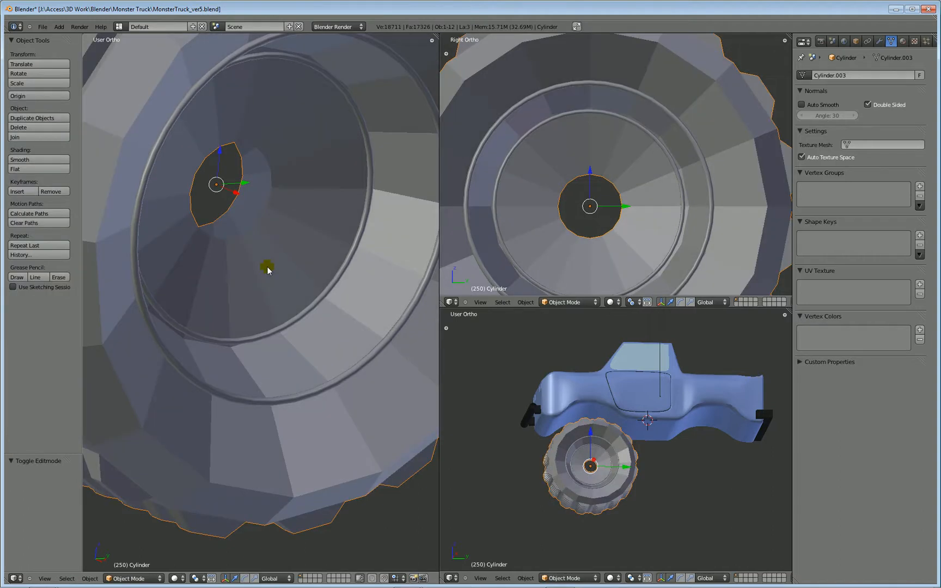
key("Tab")
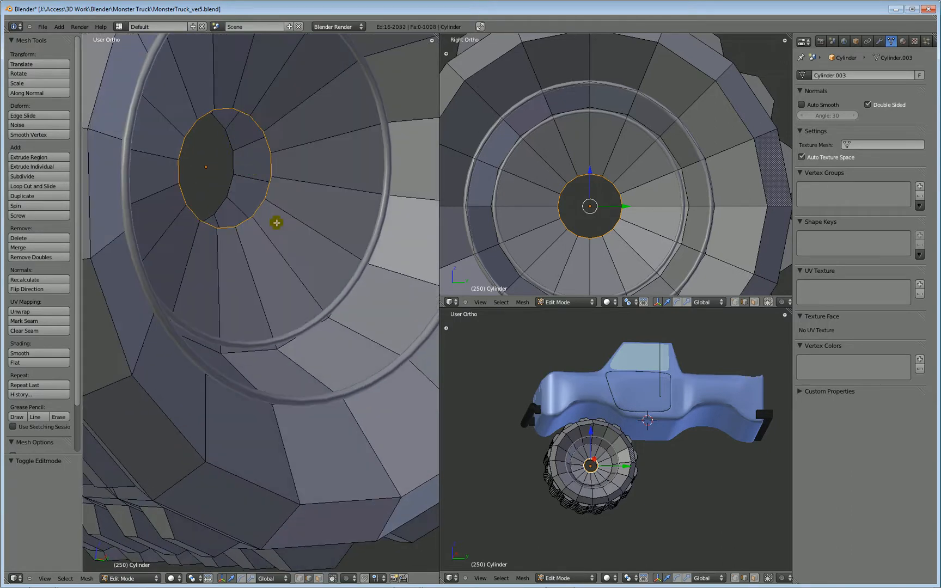
Extrude the hub edge loop inward into a short tube and scale the new ring narrower
left_click(29, 157)
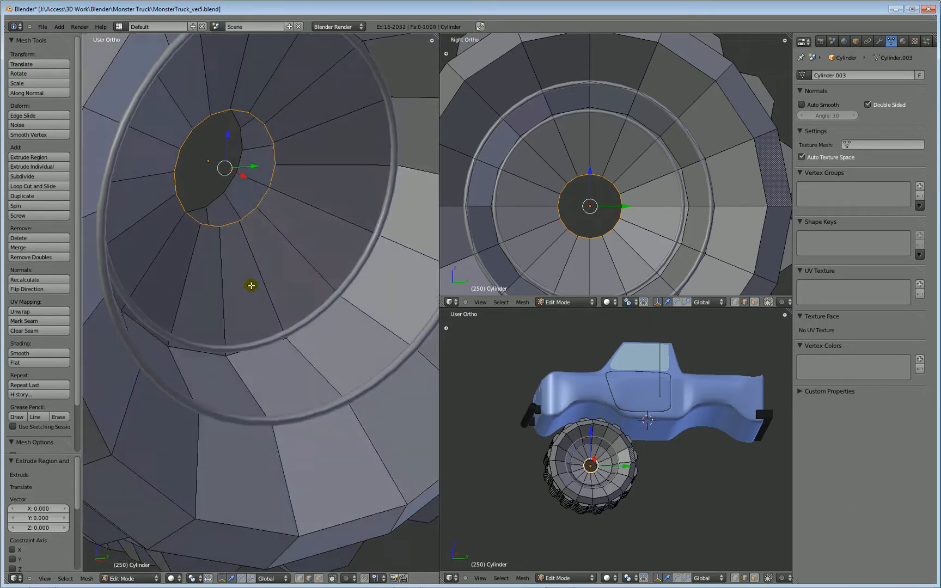
left_click_drag(226, 167, 263, 191)
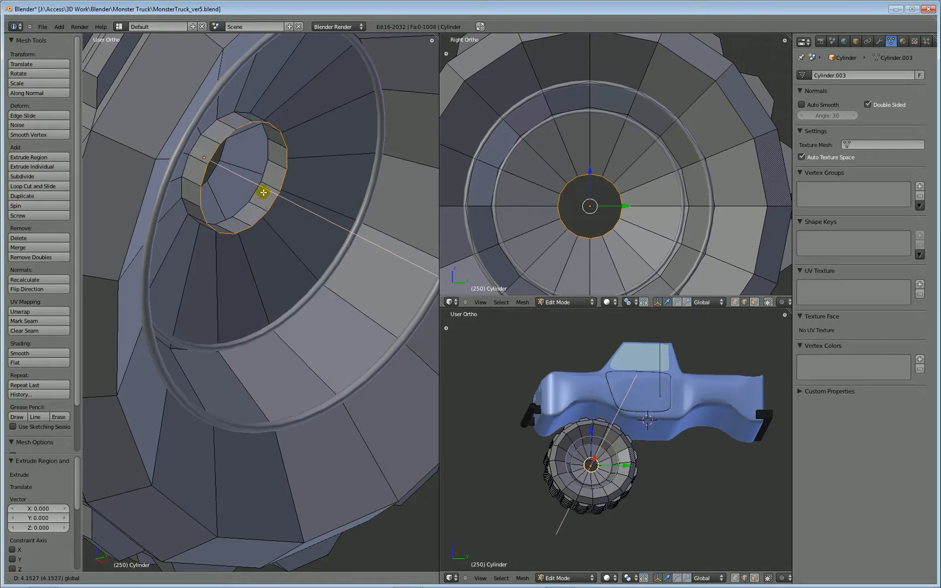
left_click_drag(264, 192, 277, 204)
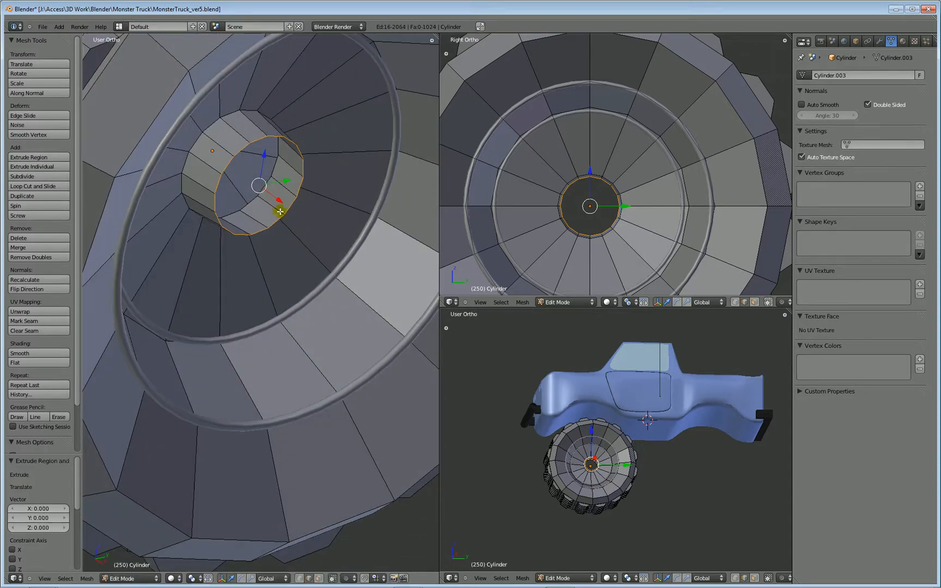
left_click_drag(280, 211, 315, 278)
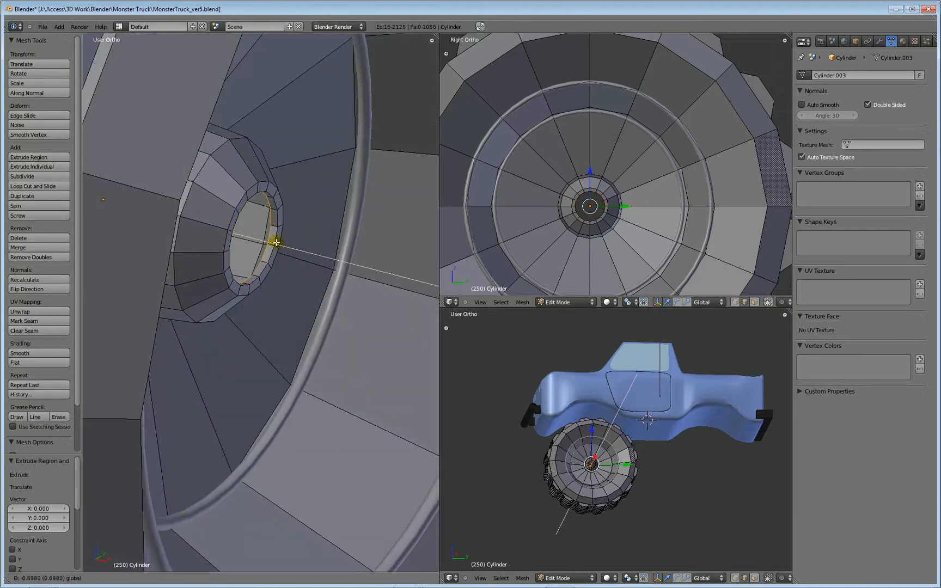
Extrude another narrower hub step inward and shift the innermost ring along X
left_click_drag(274, 242, 238, 237)
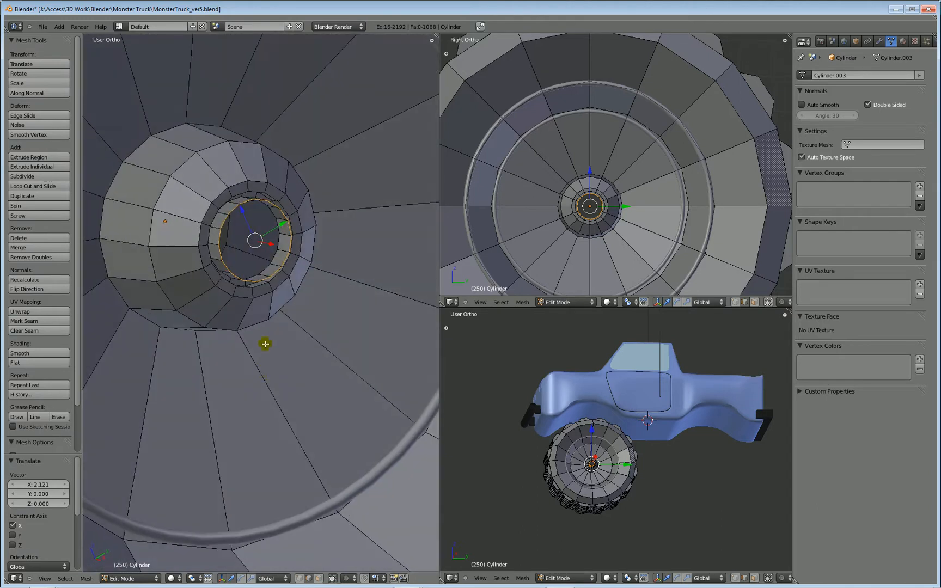
left_click_drag(251, 239, 271, 315)
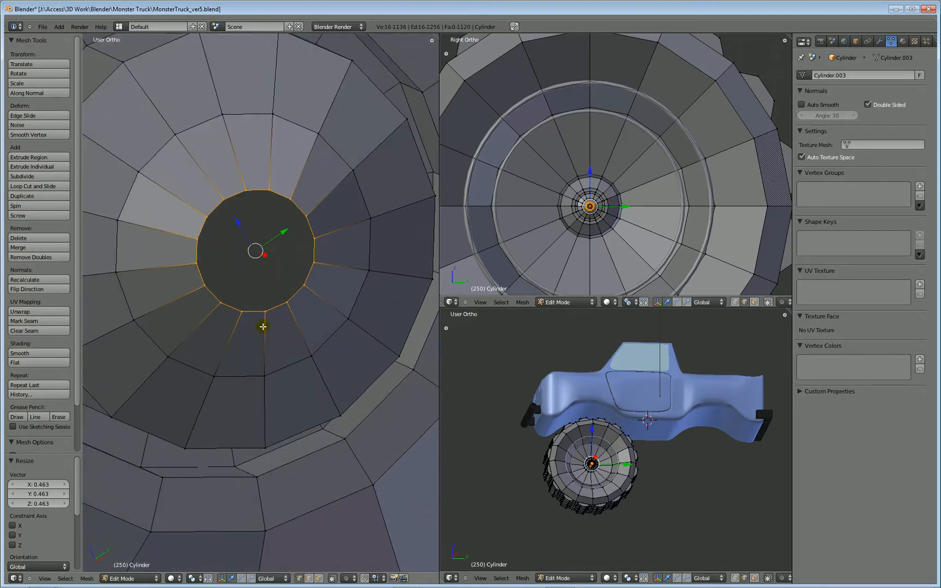
mouse_move(254, 319)
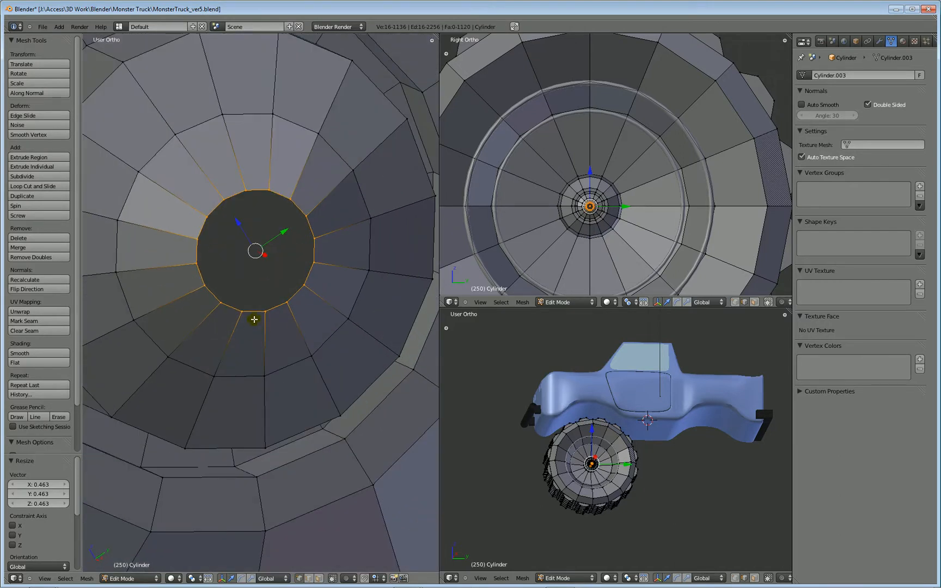
mouse_move(320, 205)
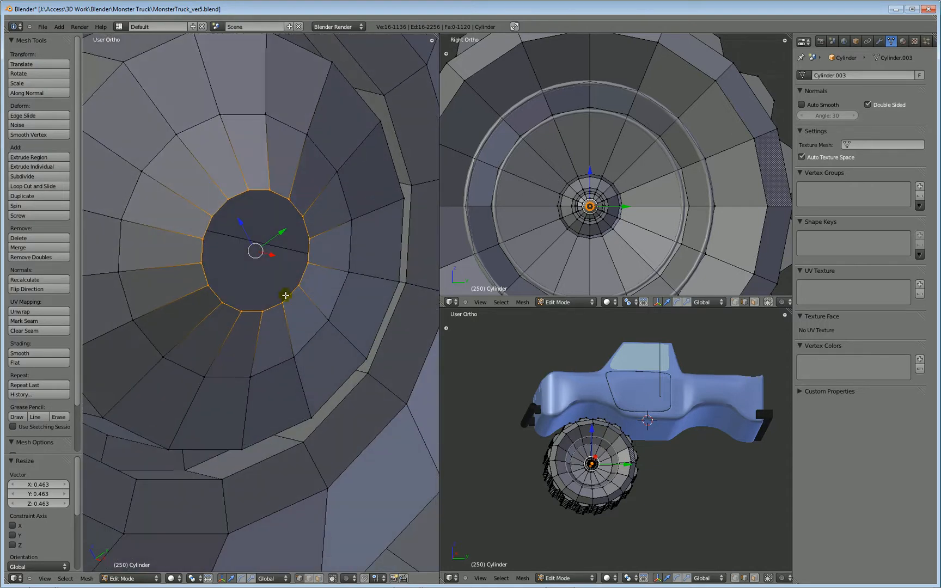
Merge the hub's innermost ring vertices at their centre to cap the hole
left_click(19, 247)
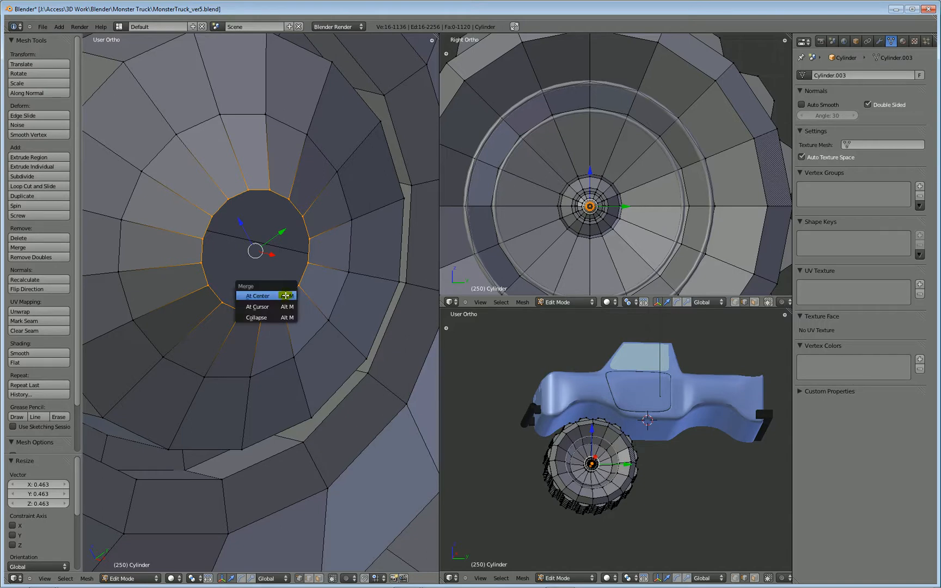
left_click(257, 295)
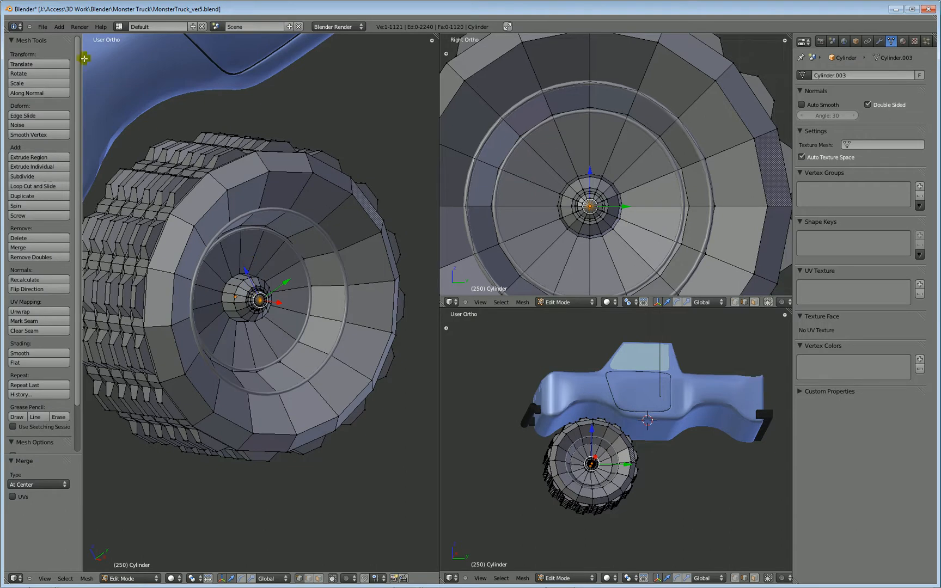
Bring up the File menu, close it, then reopen it heading for User Preferences
left_click(42, 26)
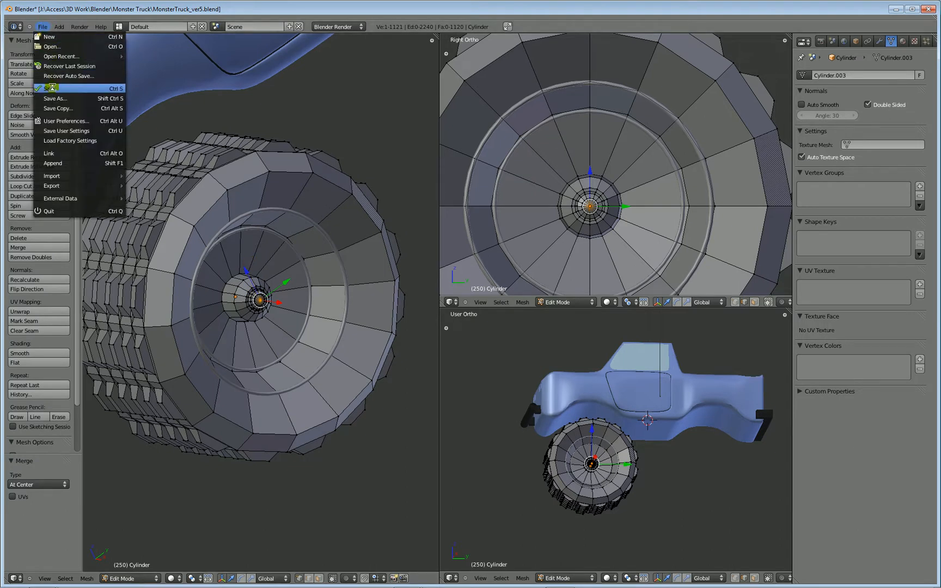
left_click(54, 88)
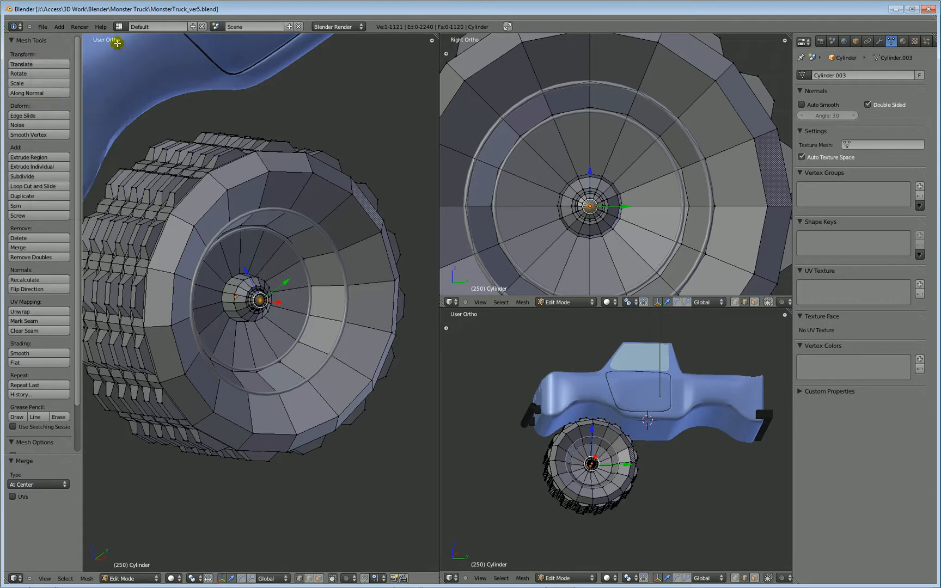
left_click(43, 26)
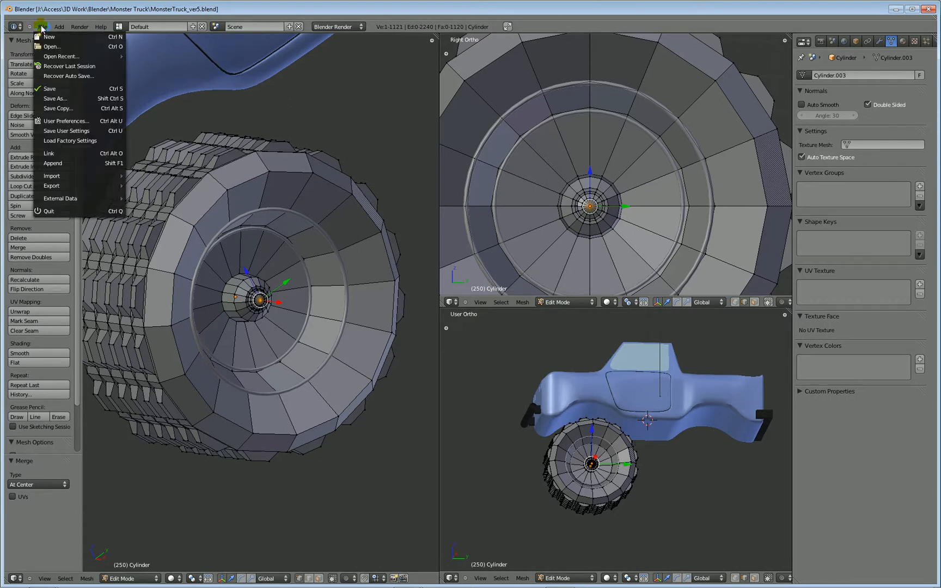
mouse_move(67, 121)
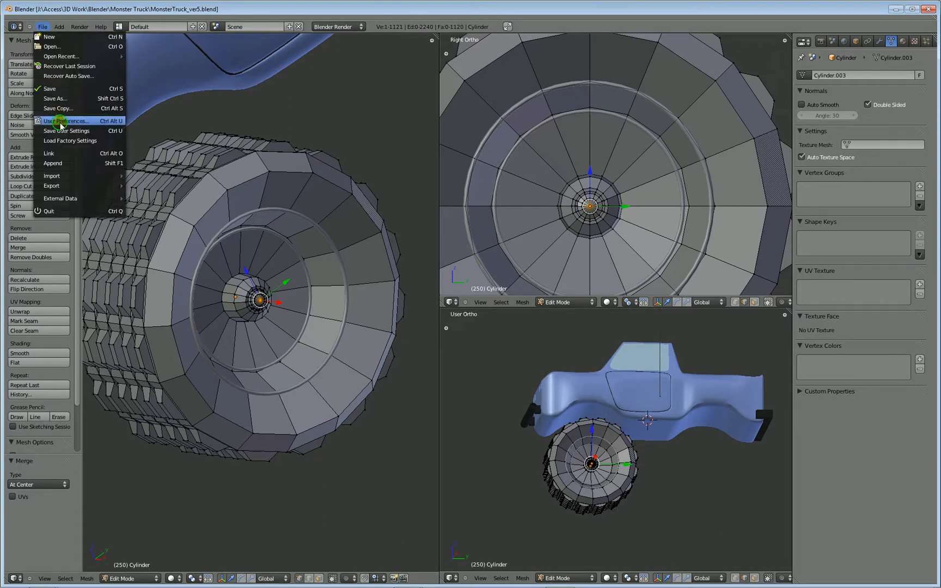
left_click(67, 121)
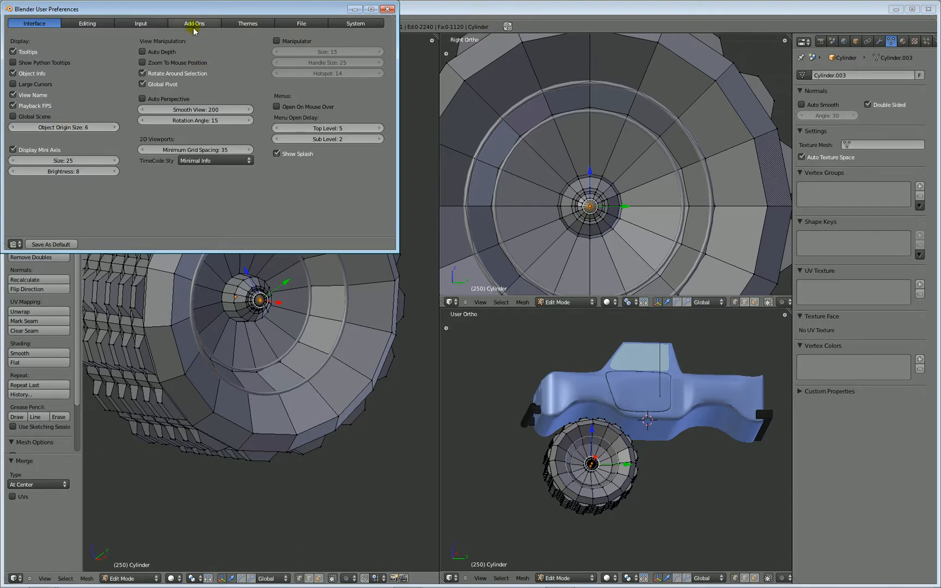
left_click(194, 23)
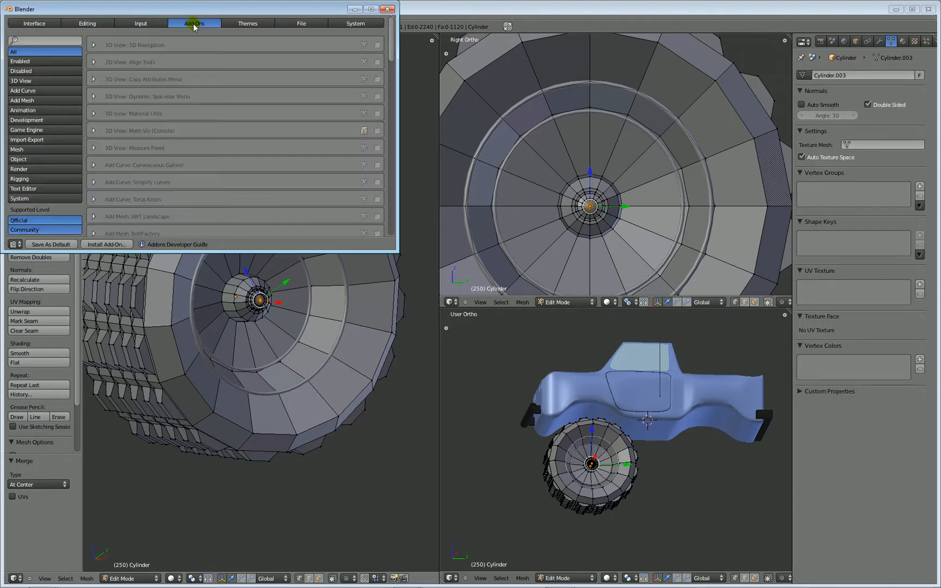
mouse_move(132, 141)
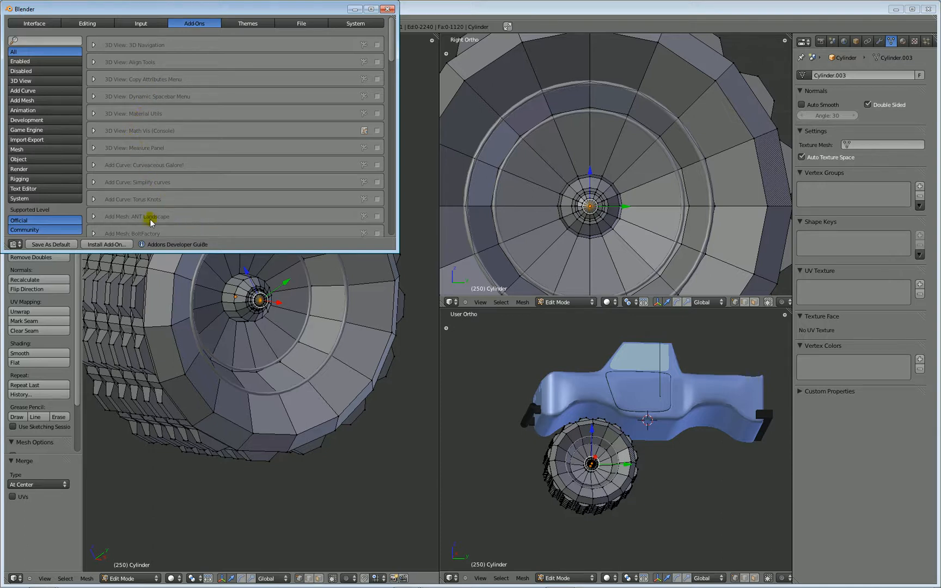
mouse_move(170, 216)
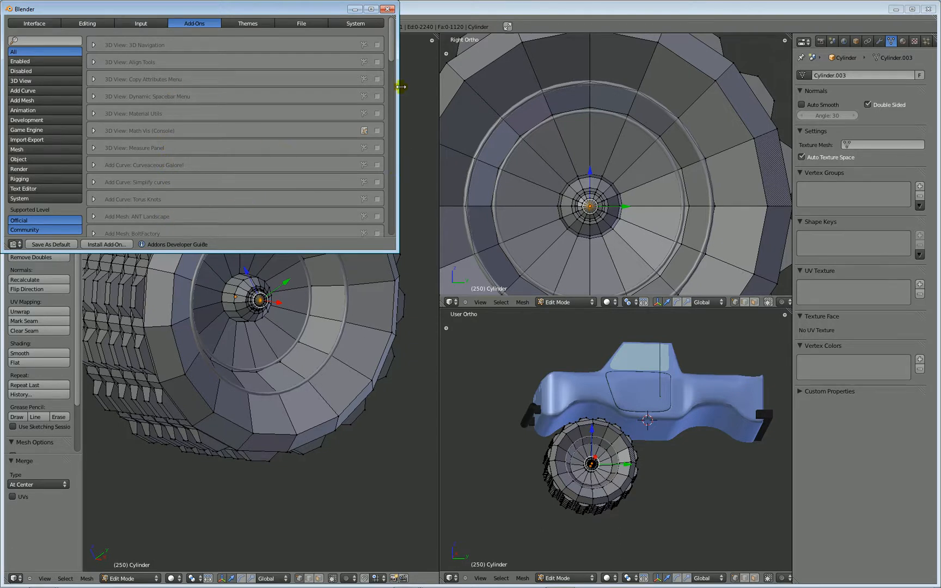
scroll("down", 3)
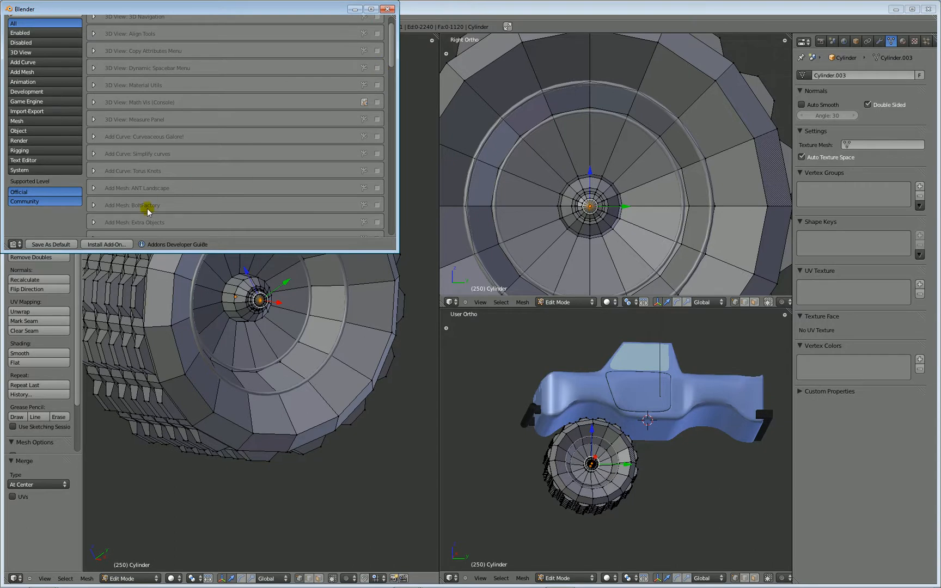
mouse_move(172, 207)
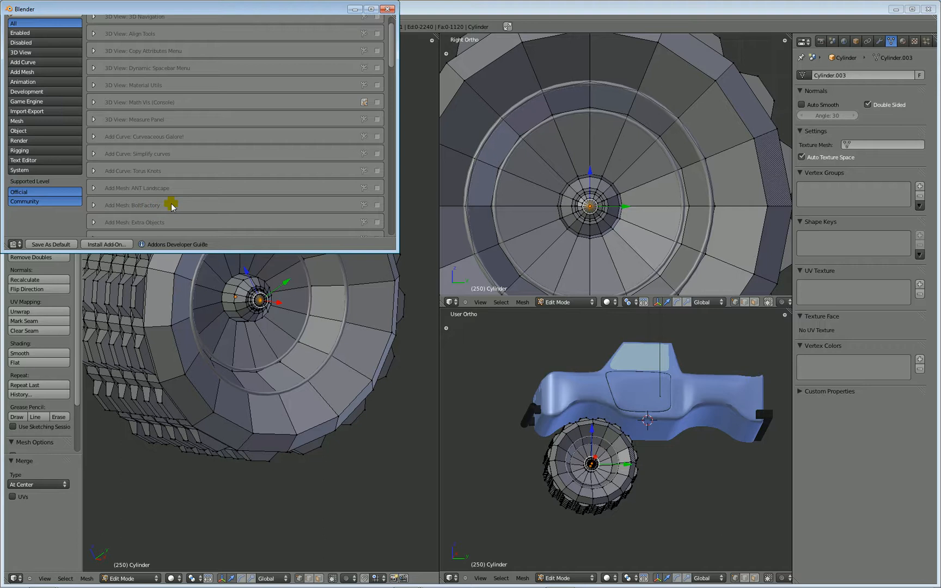
mouse_move(405, 14)
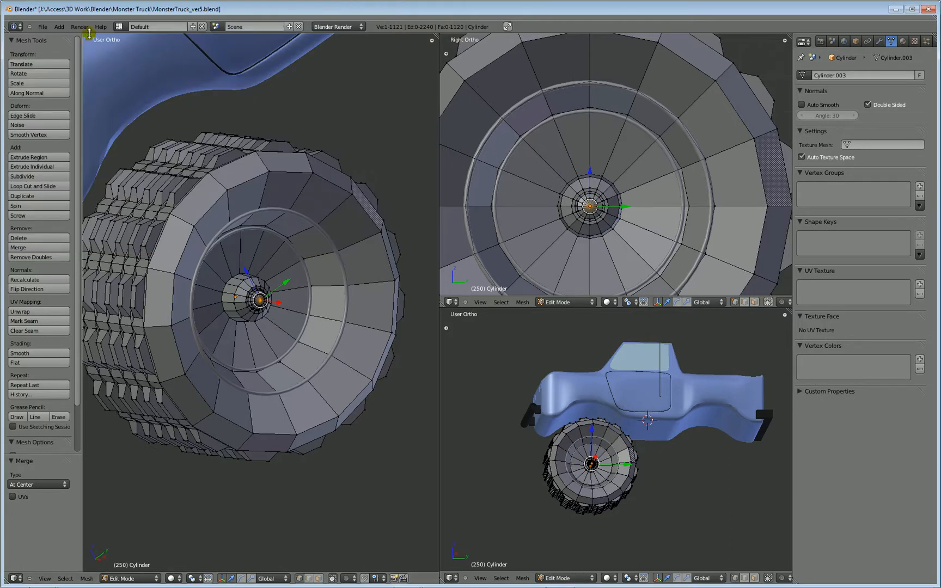
left_click(57, 26)
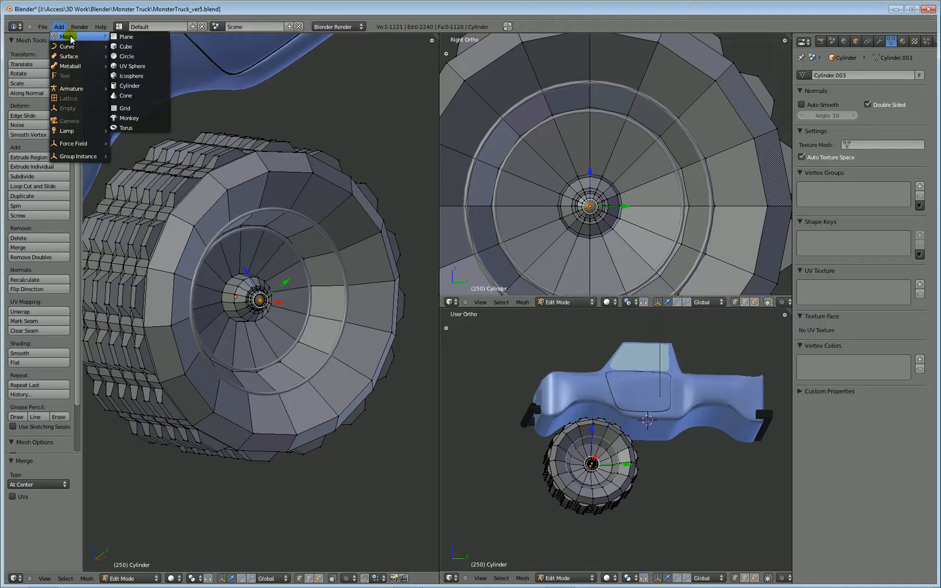
left_click(58, 26)
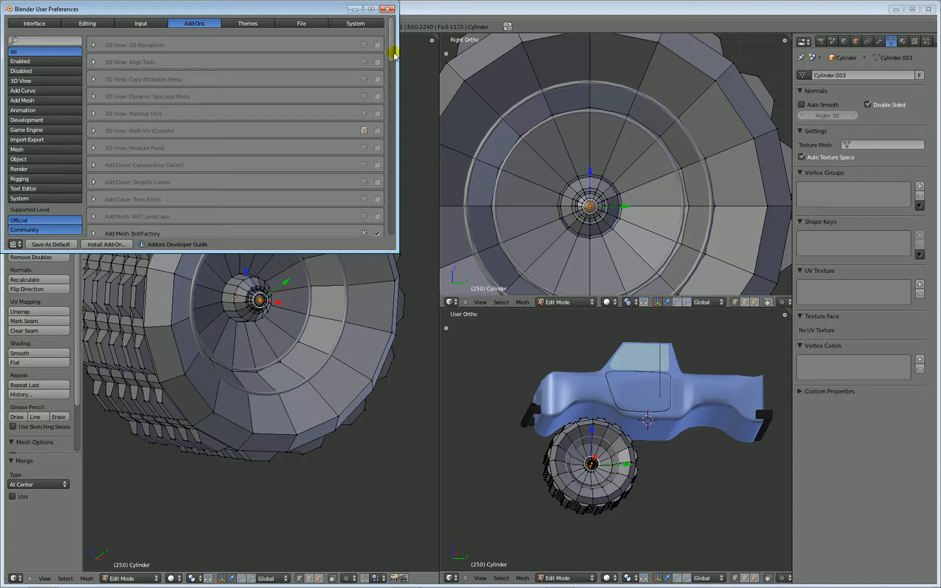
Tick Add Mesh: BoltFactory in the Add-Ons list and close the preferences window
scroll("down", 3)
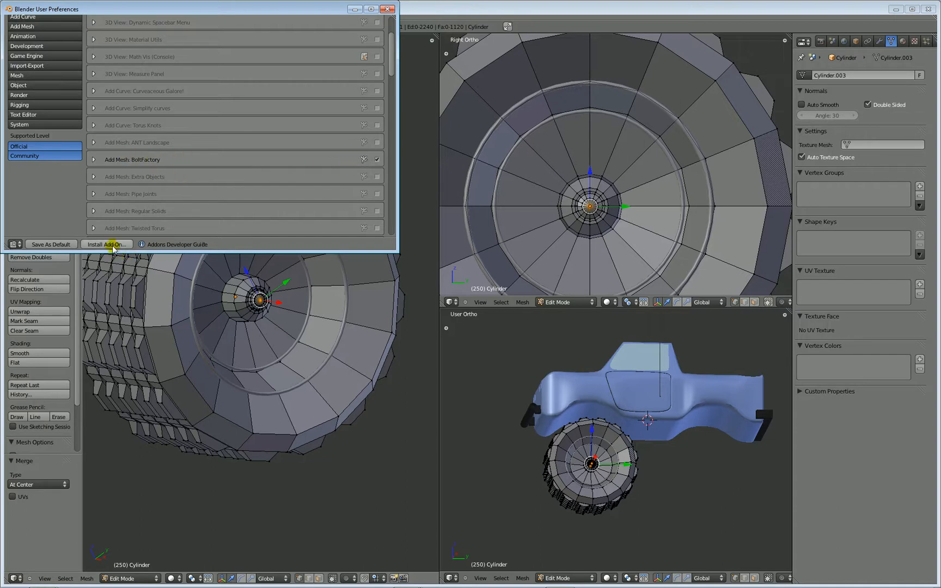
left_click(376, 160)
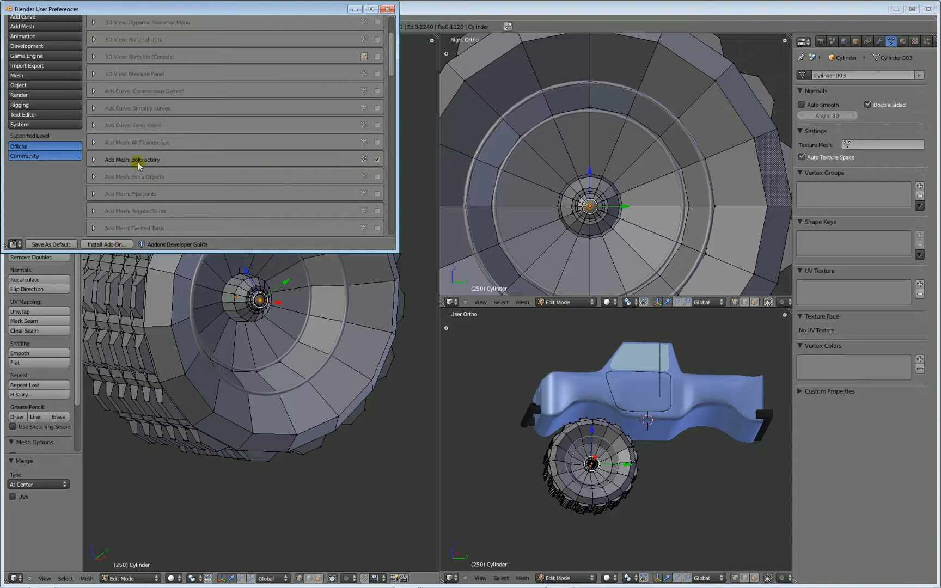
mouse_move(128, 103)
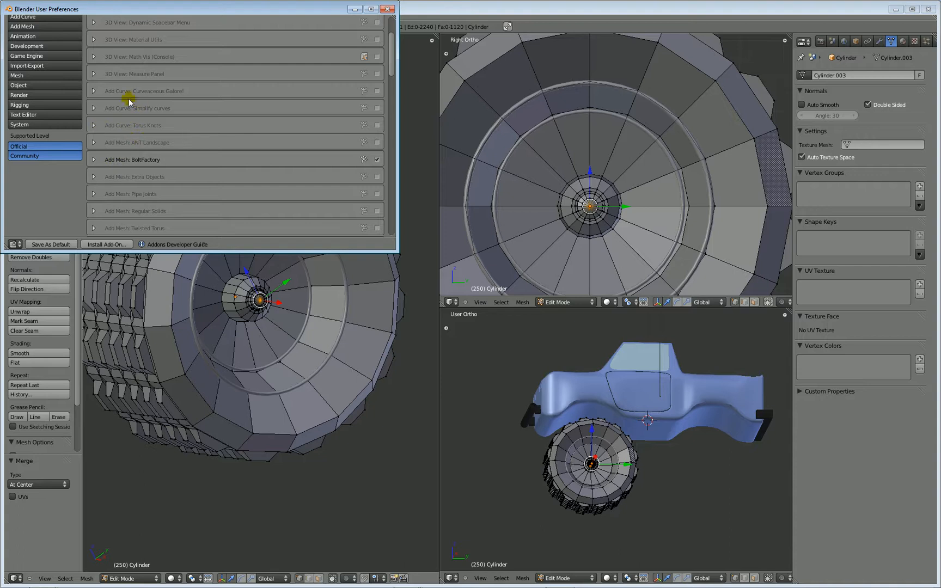
mouse_move(155, 119)
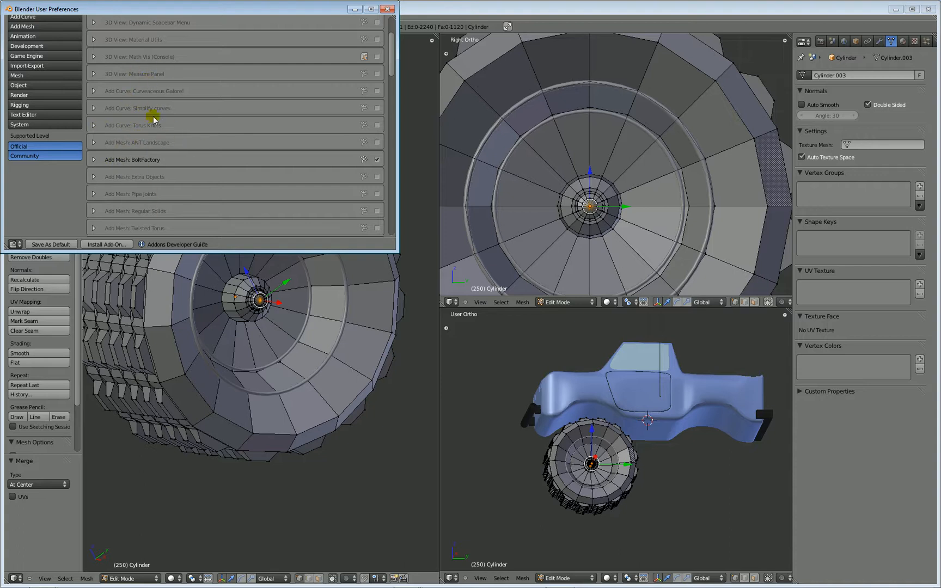
mouse_move(260, 177)
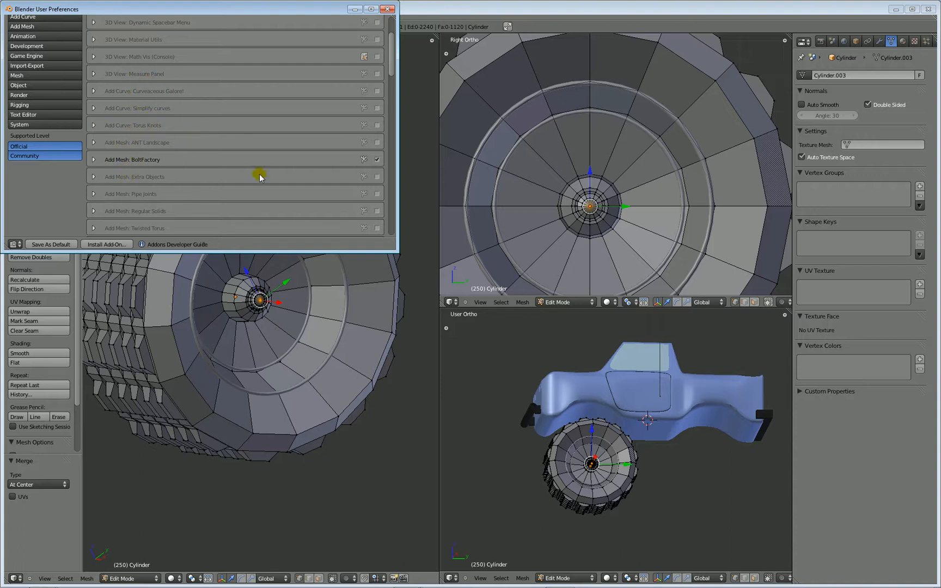
mouse_move(319, 150)
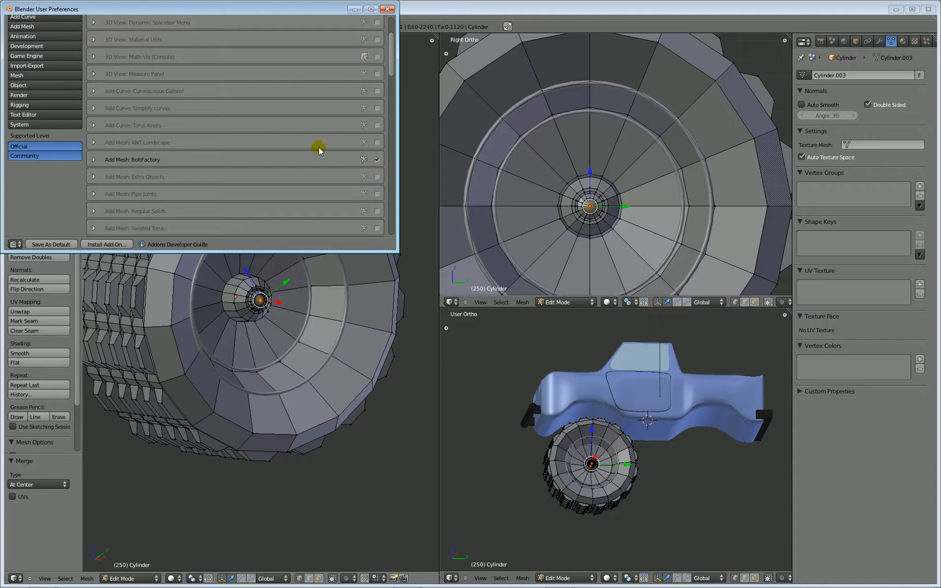
left_click(386, 8)
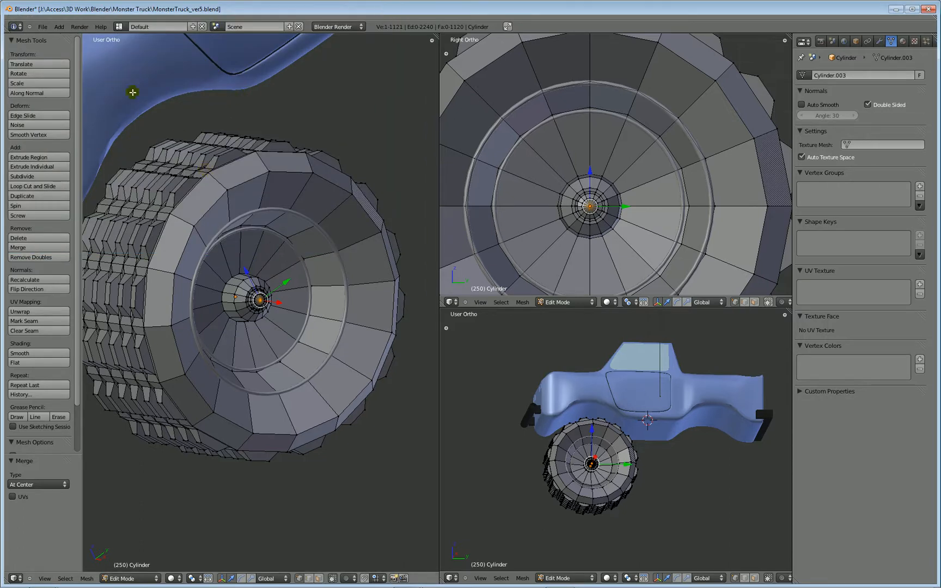
Attempt Add > Mesh > Bolt, hit a traceback error, and return the wheel to Object Mode
left_click(58, 26)
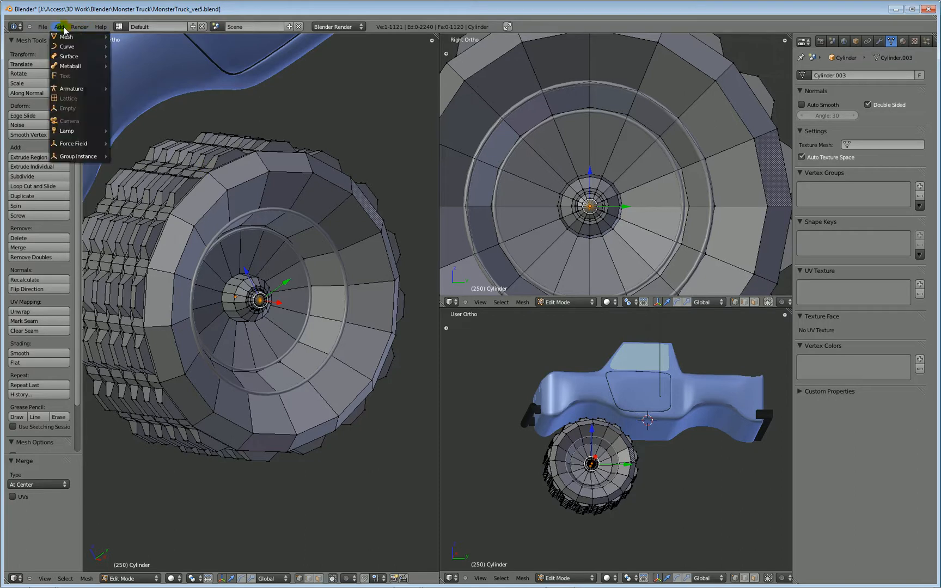
mouse_move(66, 36)
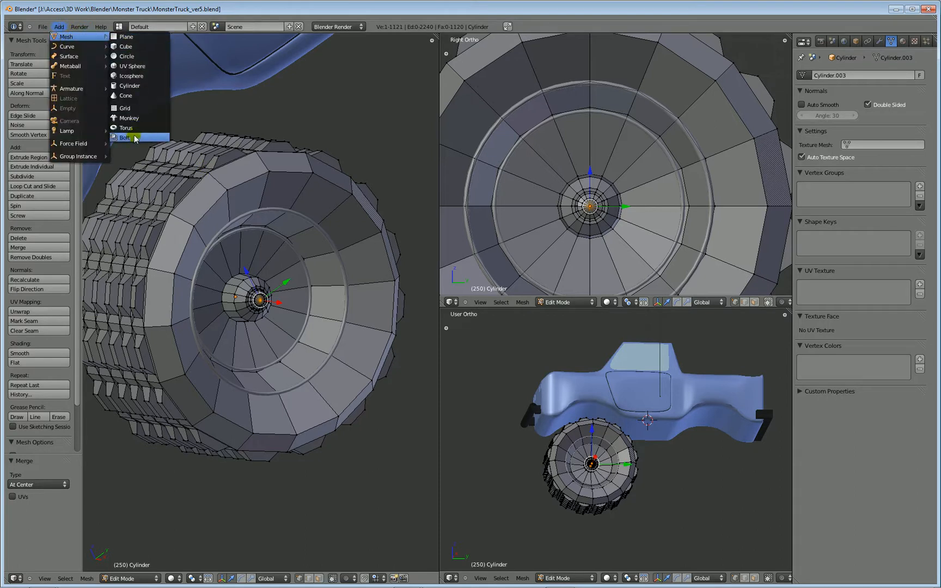
left_click(122, 137)
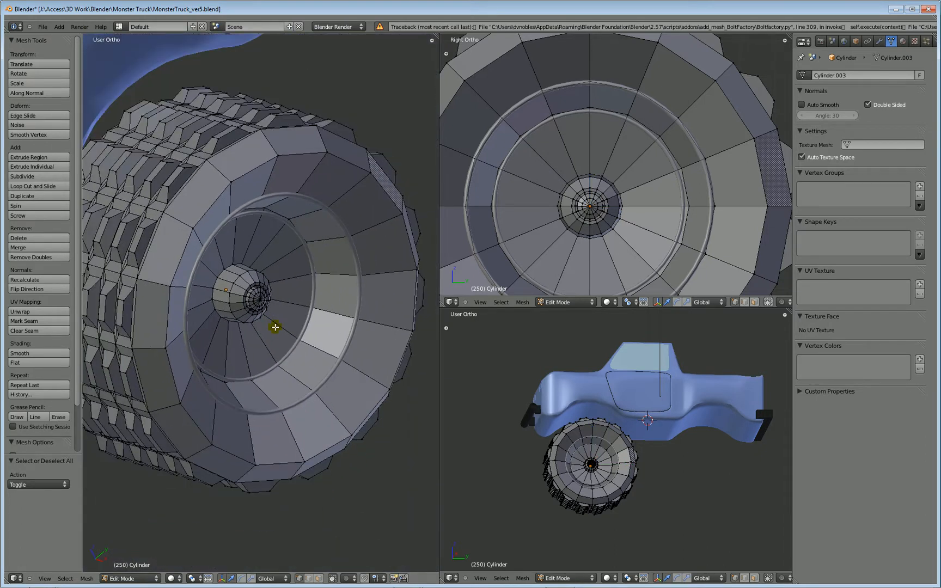
key("Tab")
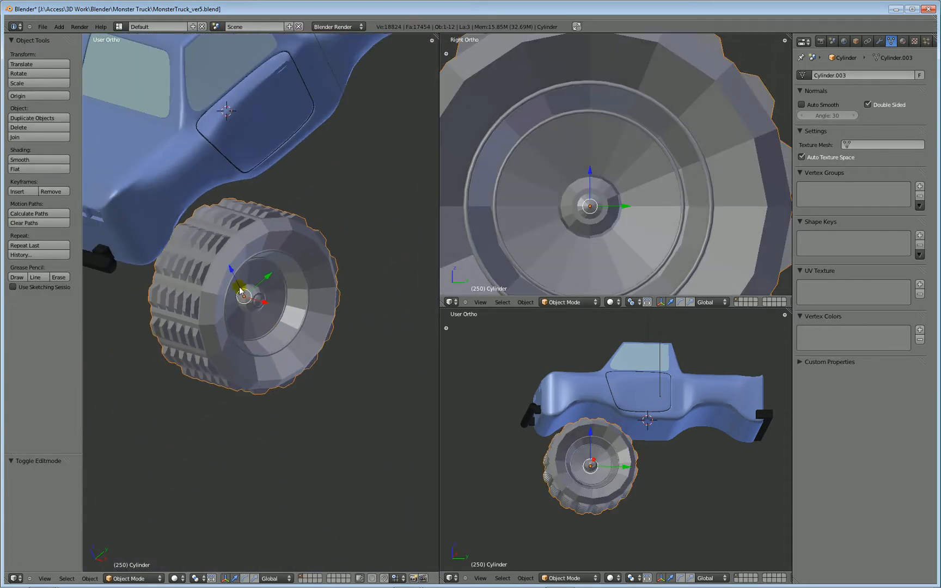
left_click(59, 26)
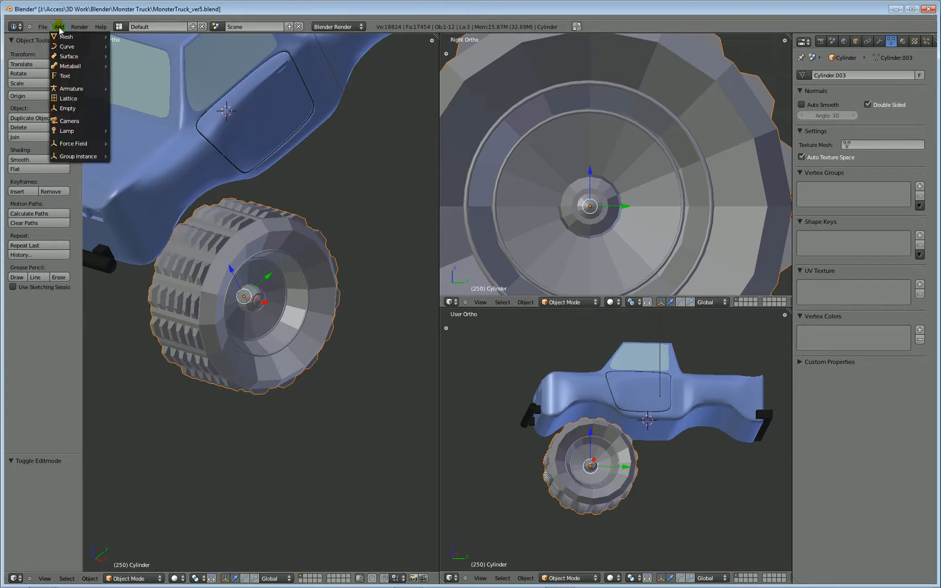